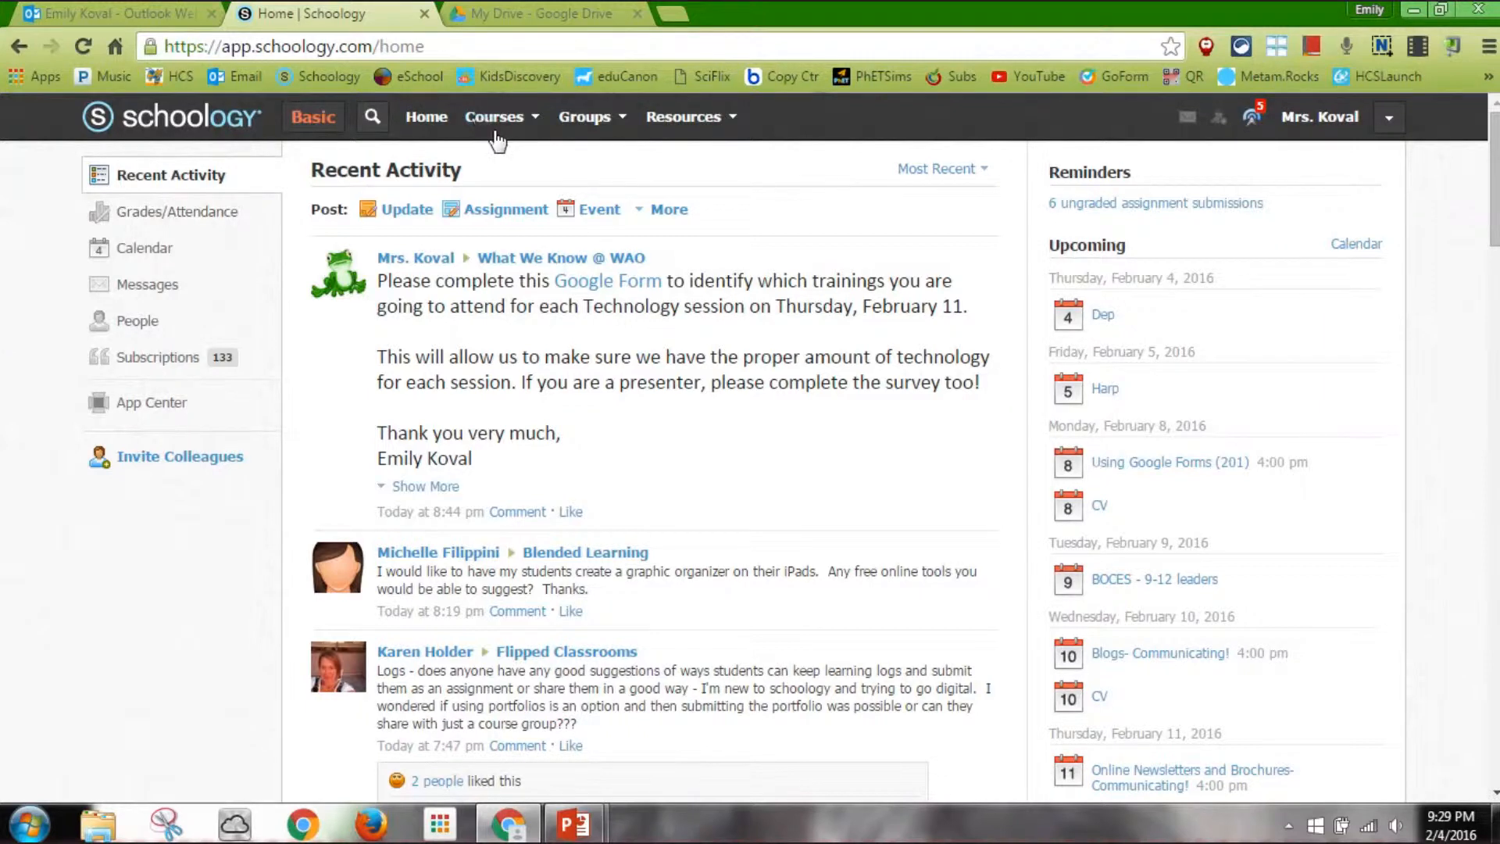
# Open the 4 - Koval Science: Section 2 course from the Courses list
pyautogui.click(495, 116)
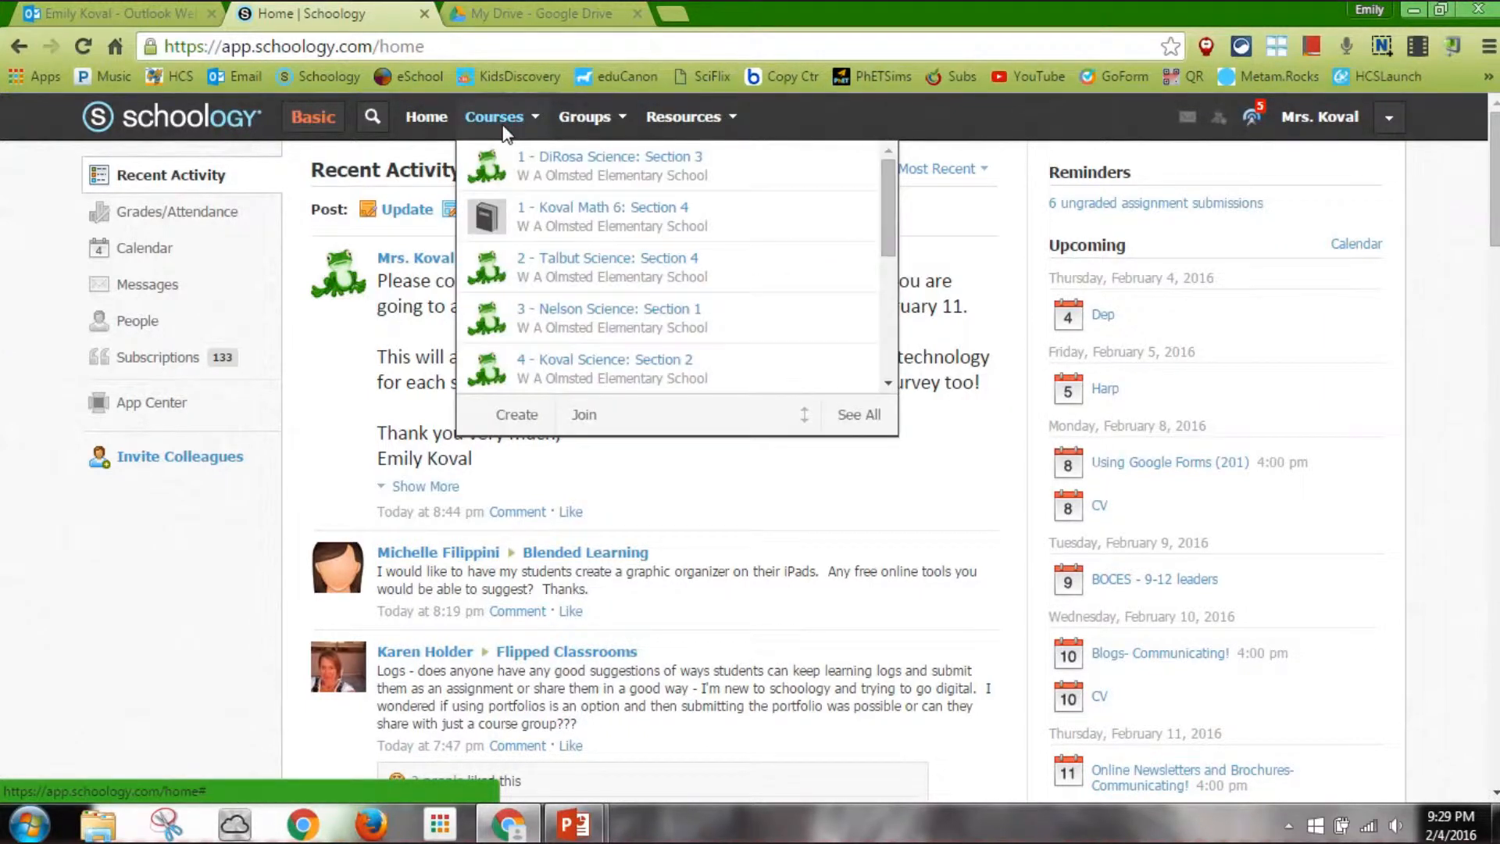
pyautogui.moveTo(562, 371)
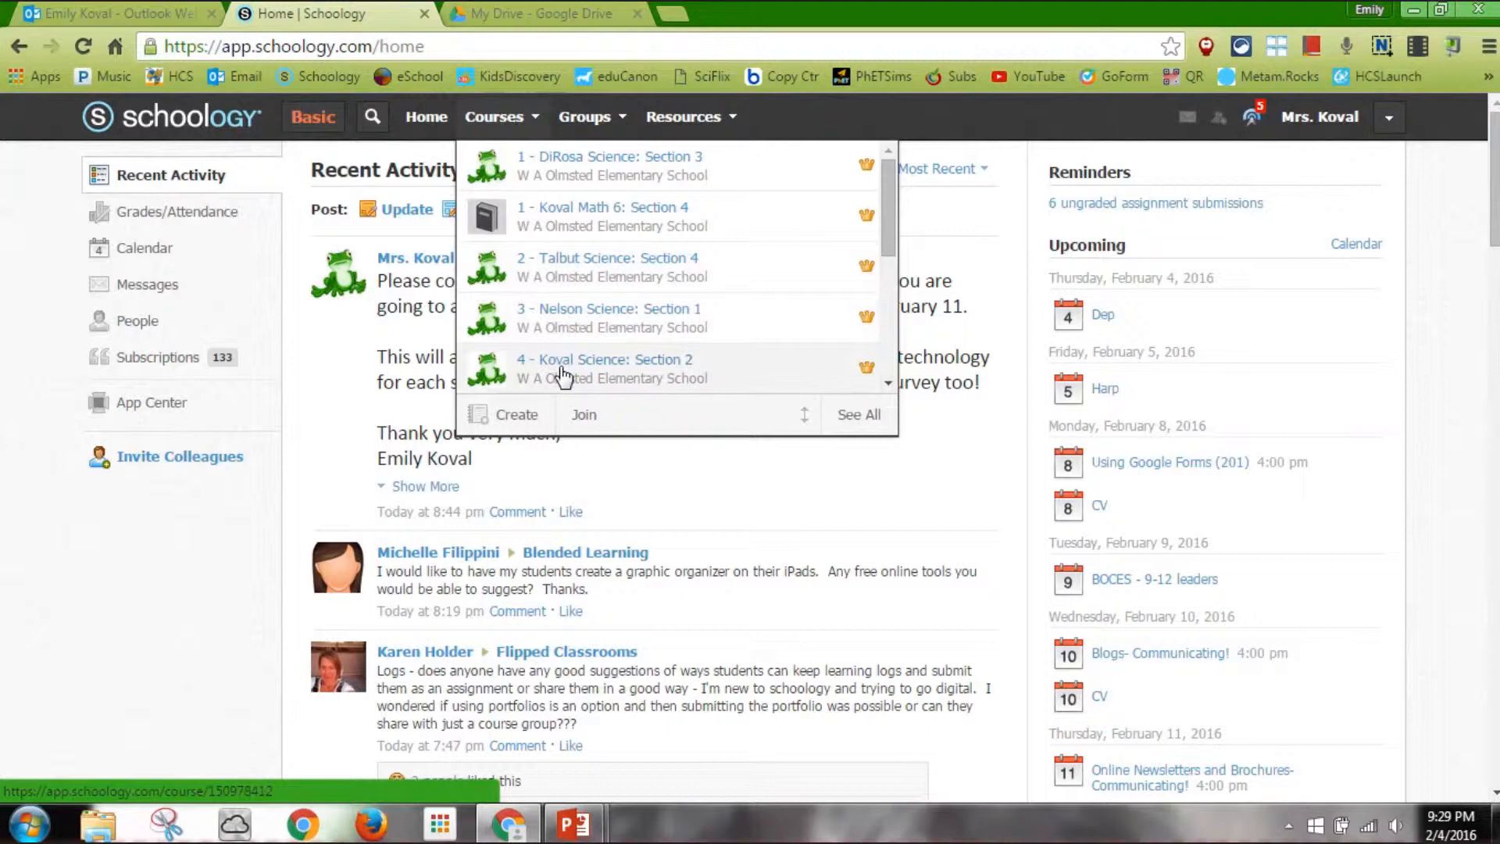
pyautogui.click(605, 360)
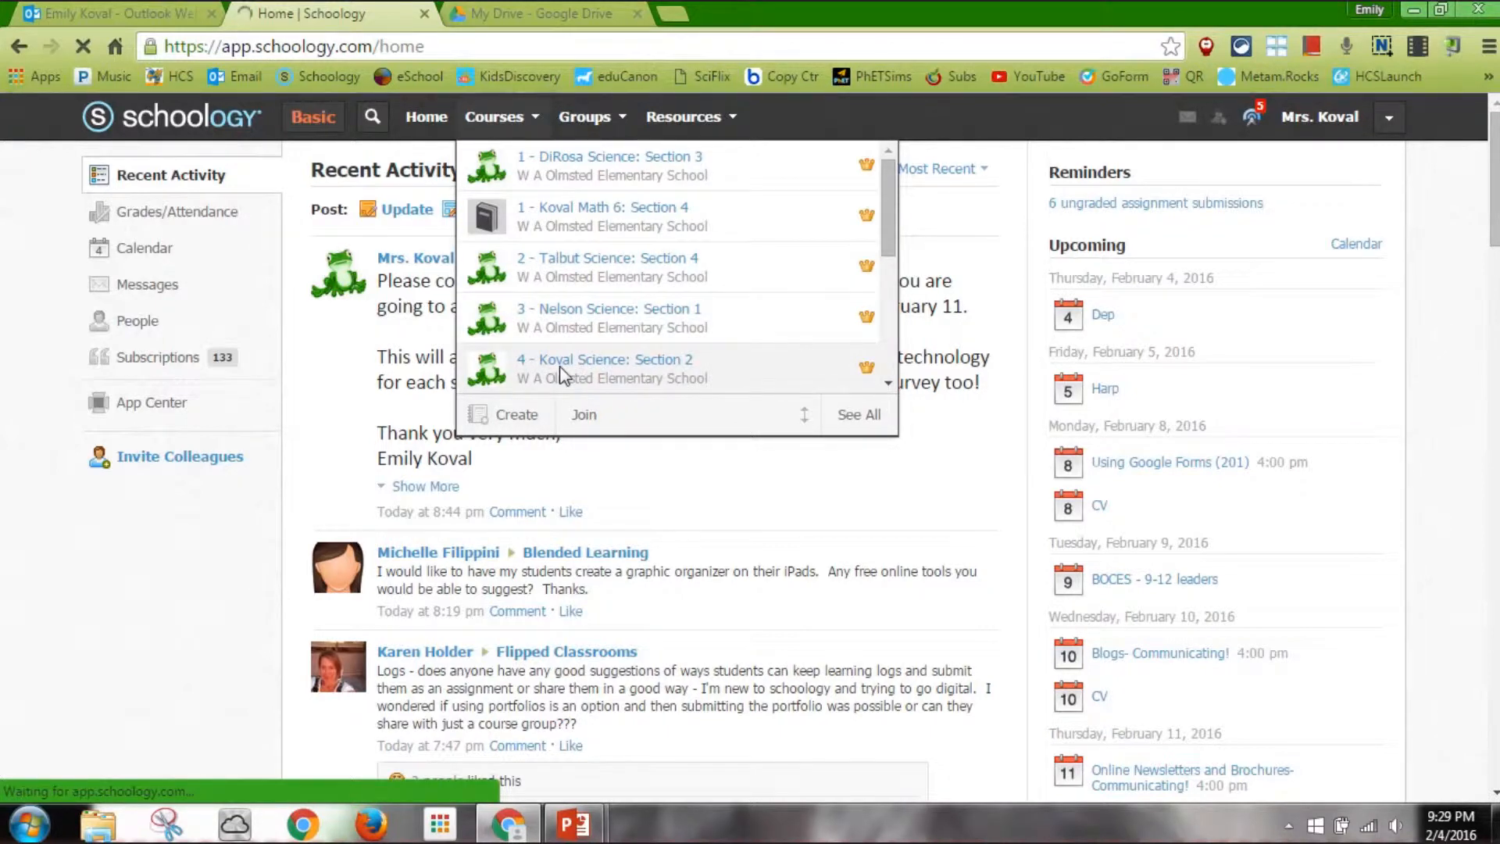
pyautogui.click(605, 359)
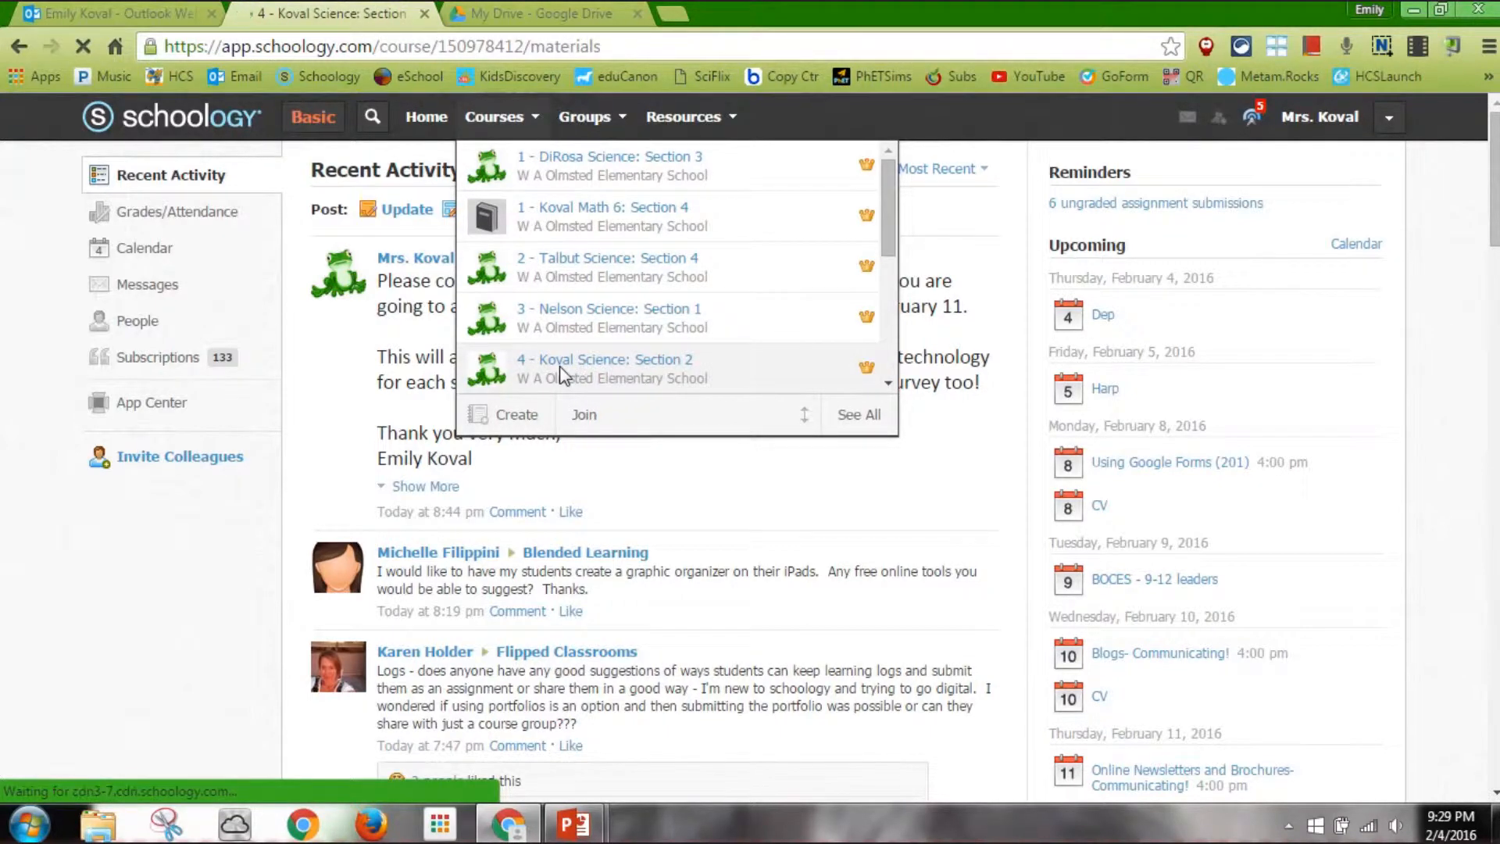
pyautogui.click(605, 369)
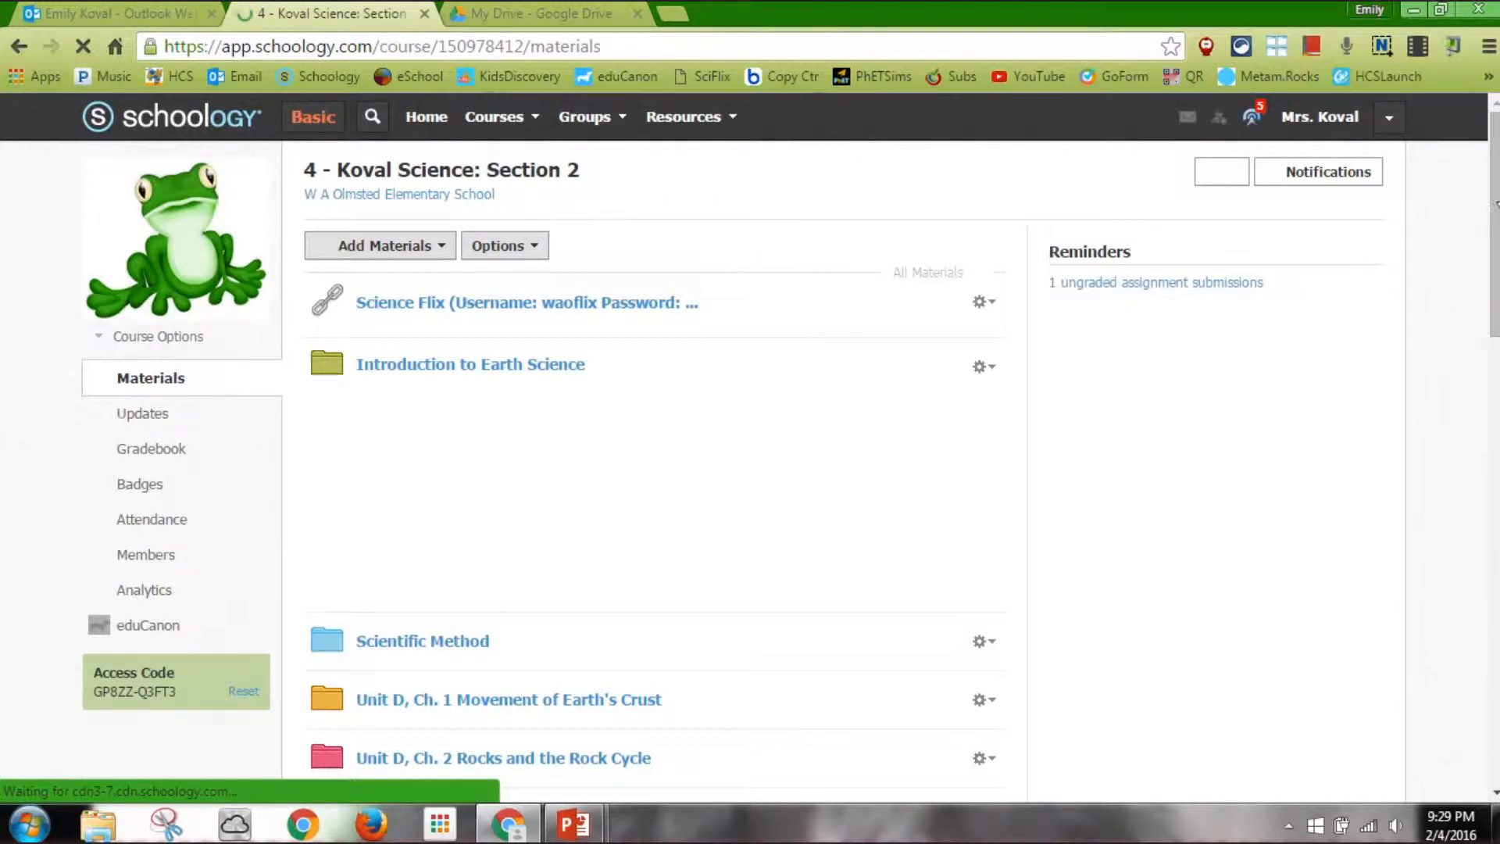
# Locate the Fifth Grade Science - Friction folder, peek at its gear menu, and open the folder
pyautogui.scroll(-3)
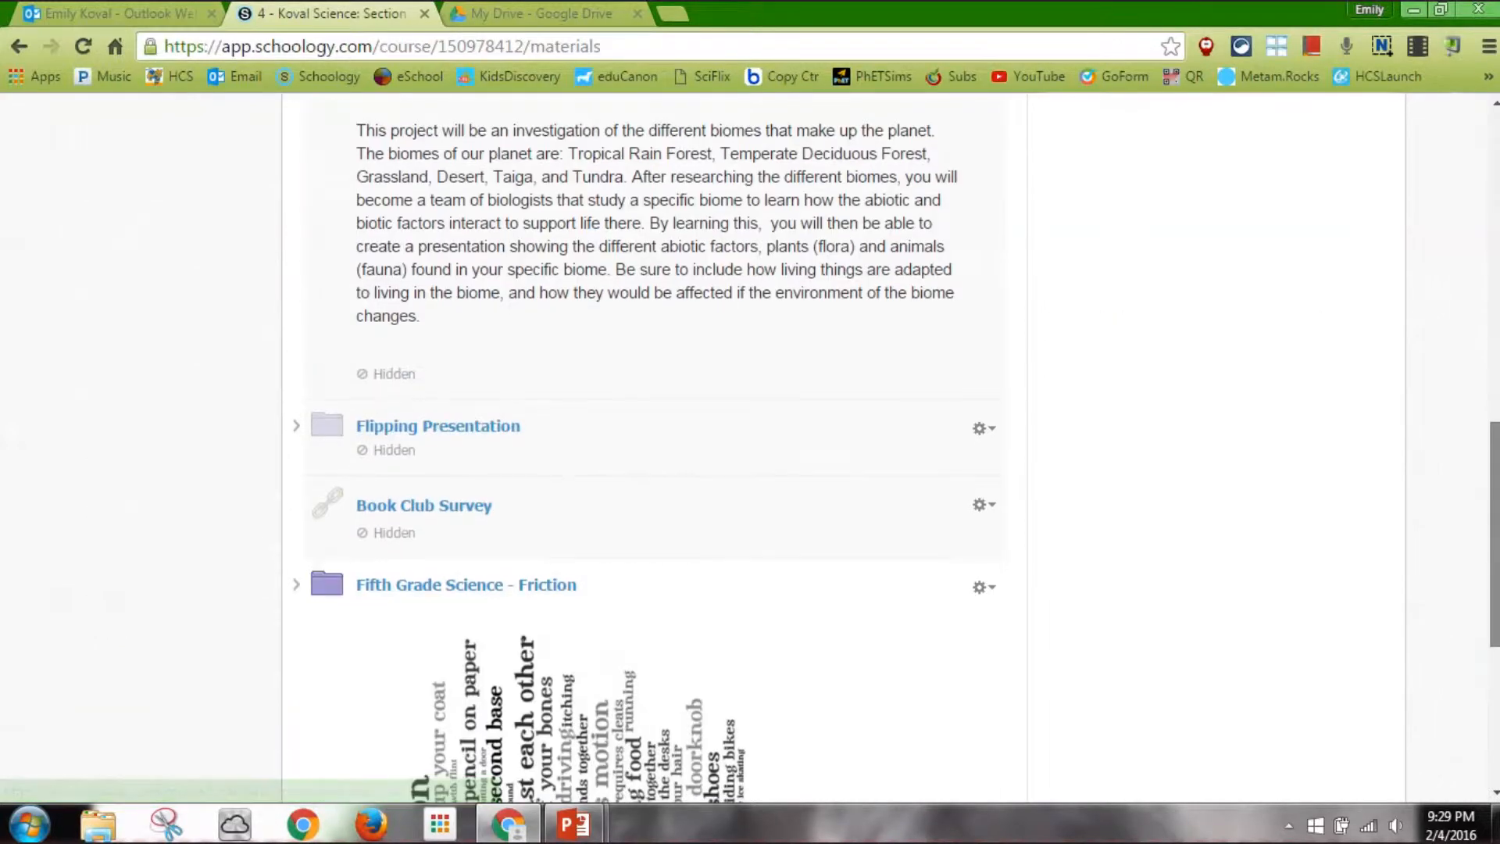
pyautogui.scroll(-3)
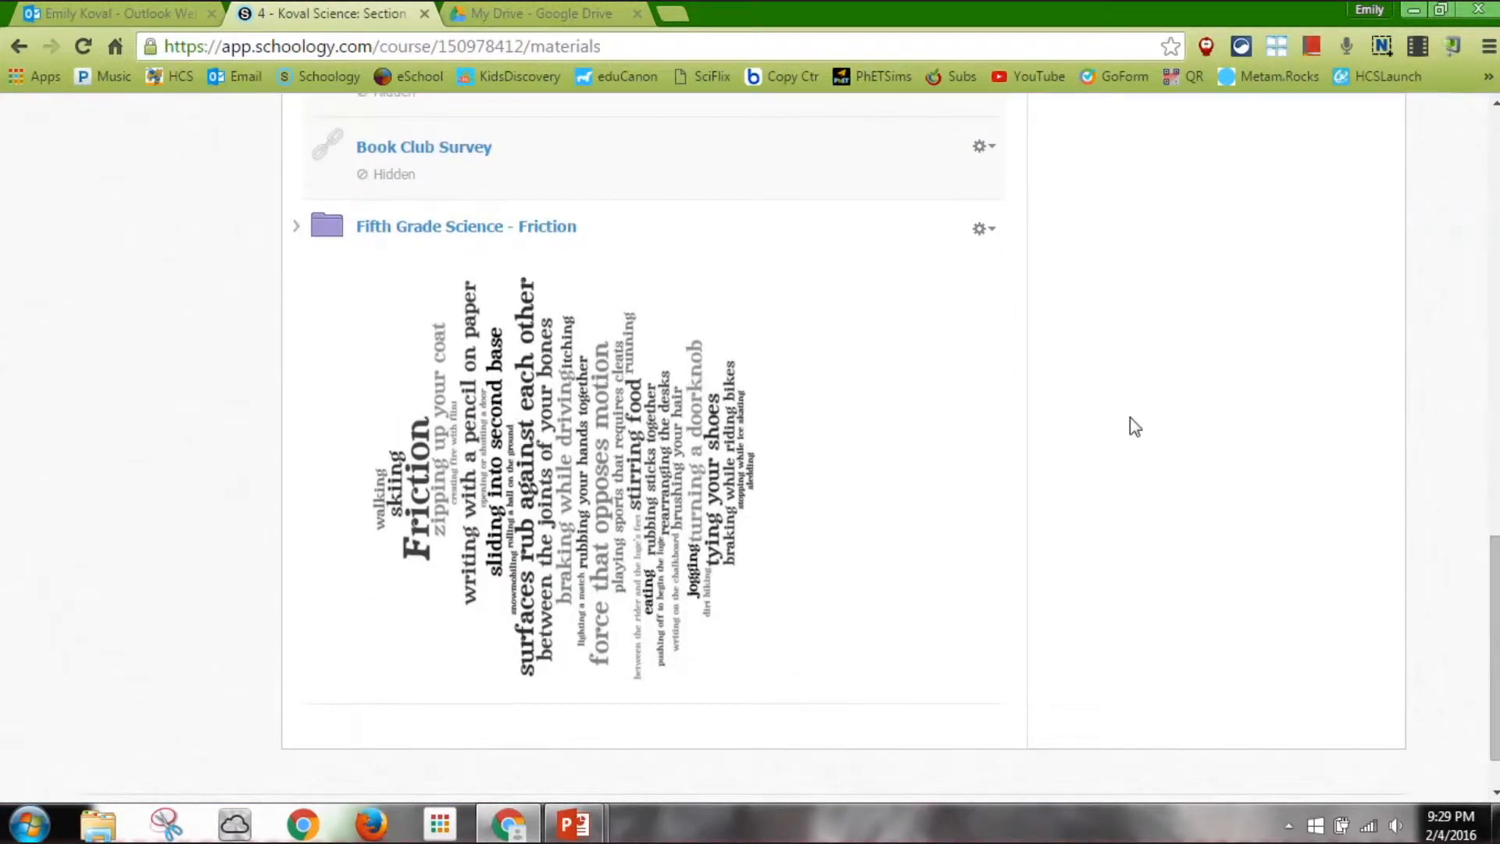
pyautogui.moveTo(981, 233)
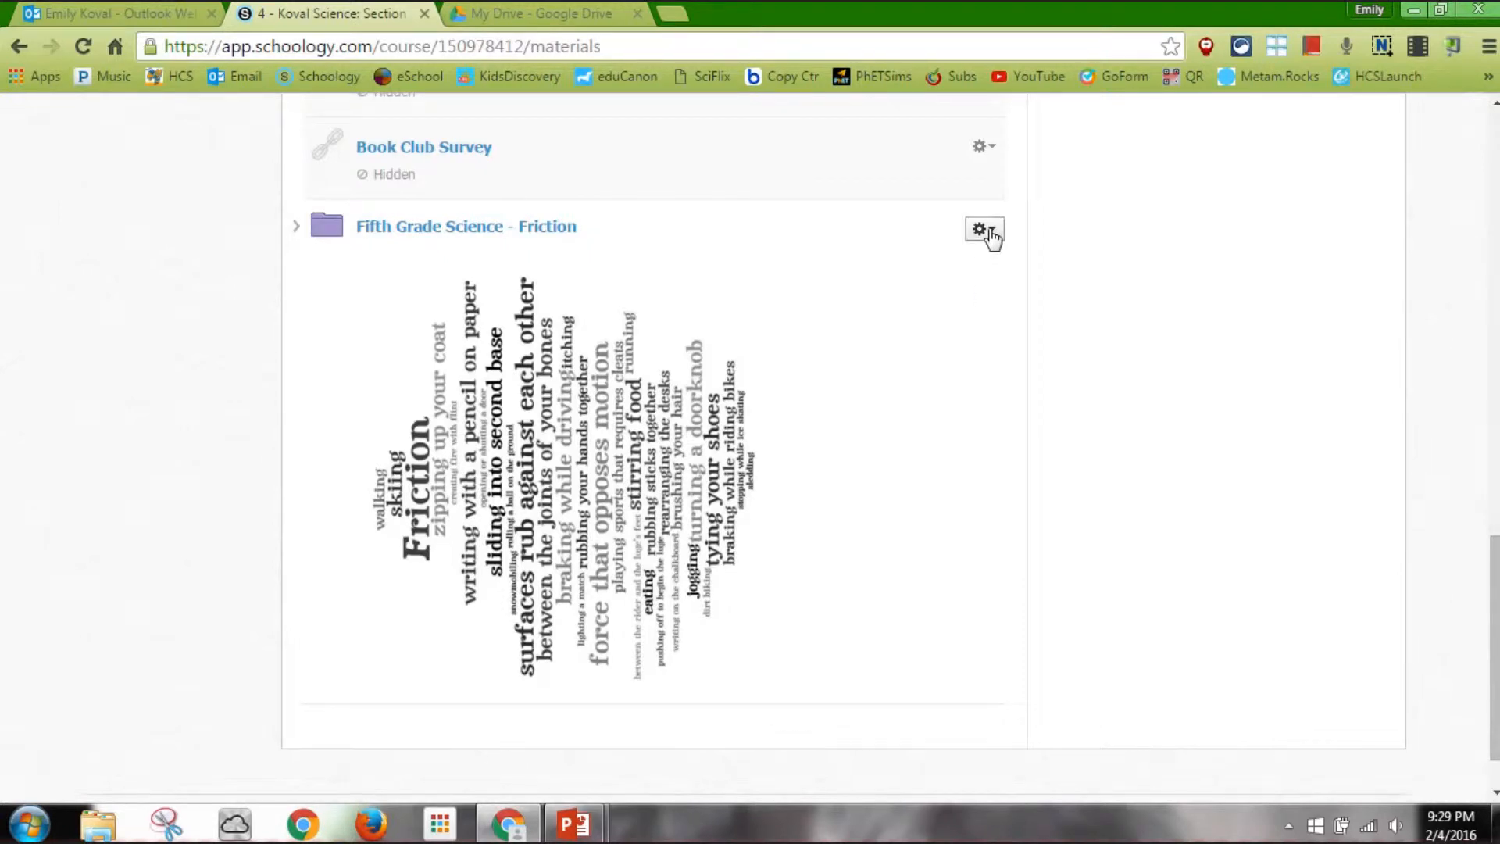
pyautogui.click(983, 230)
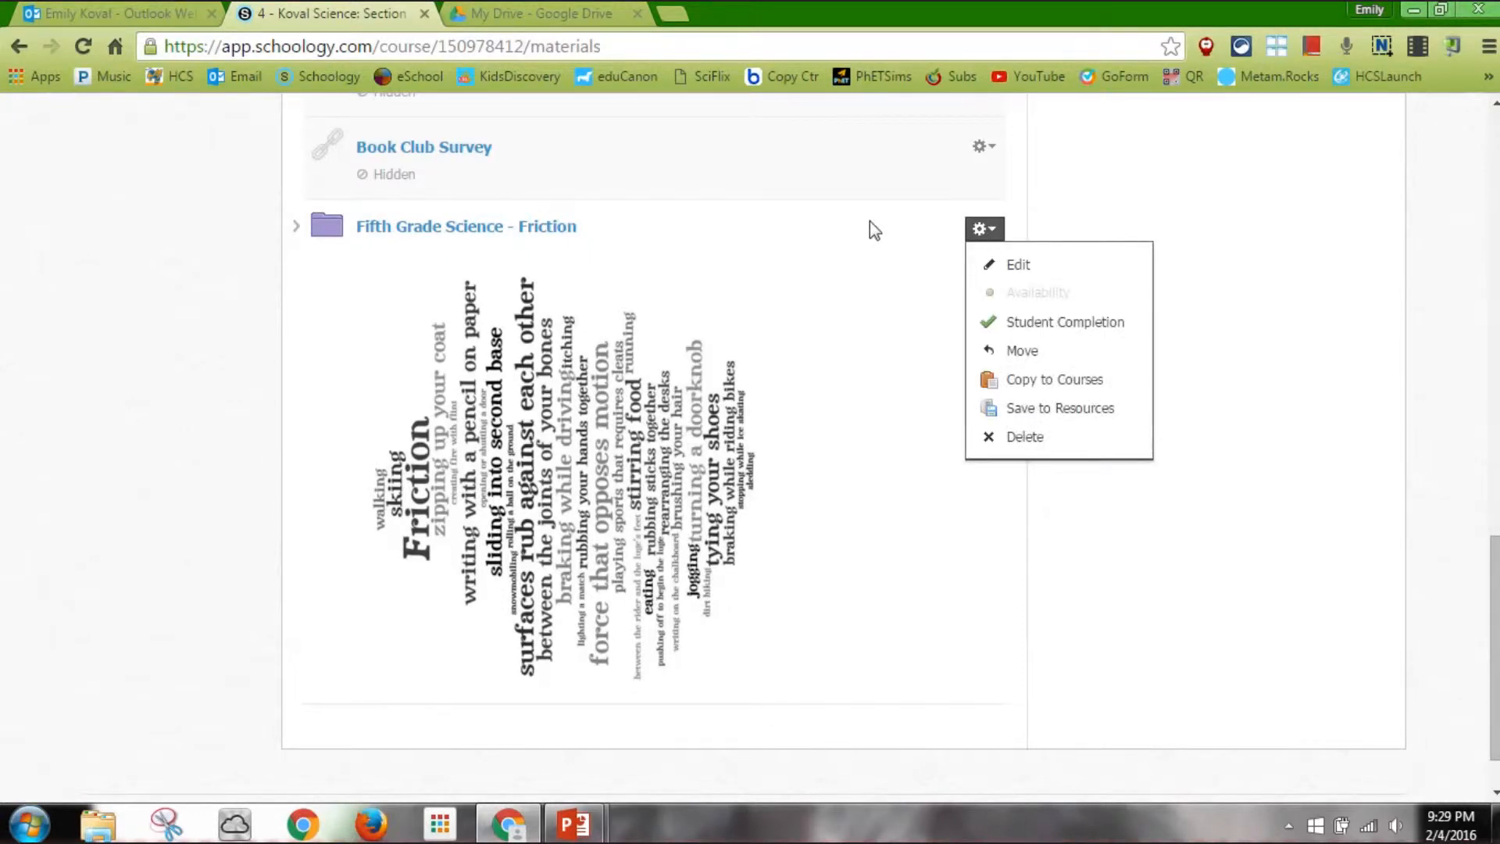
pyautogui.click(979, 229)
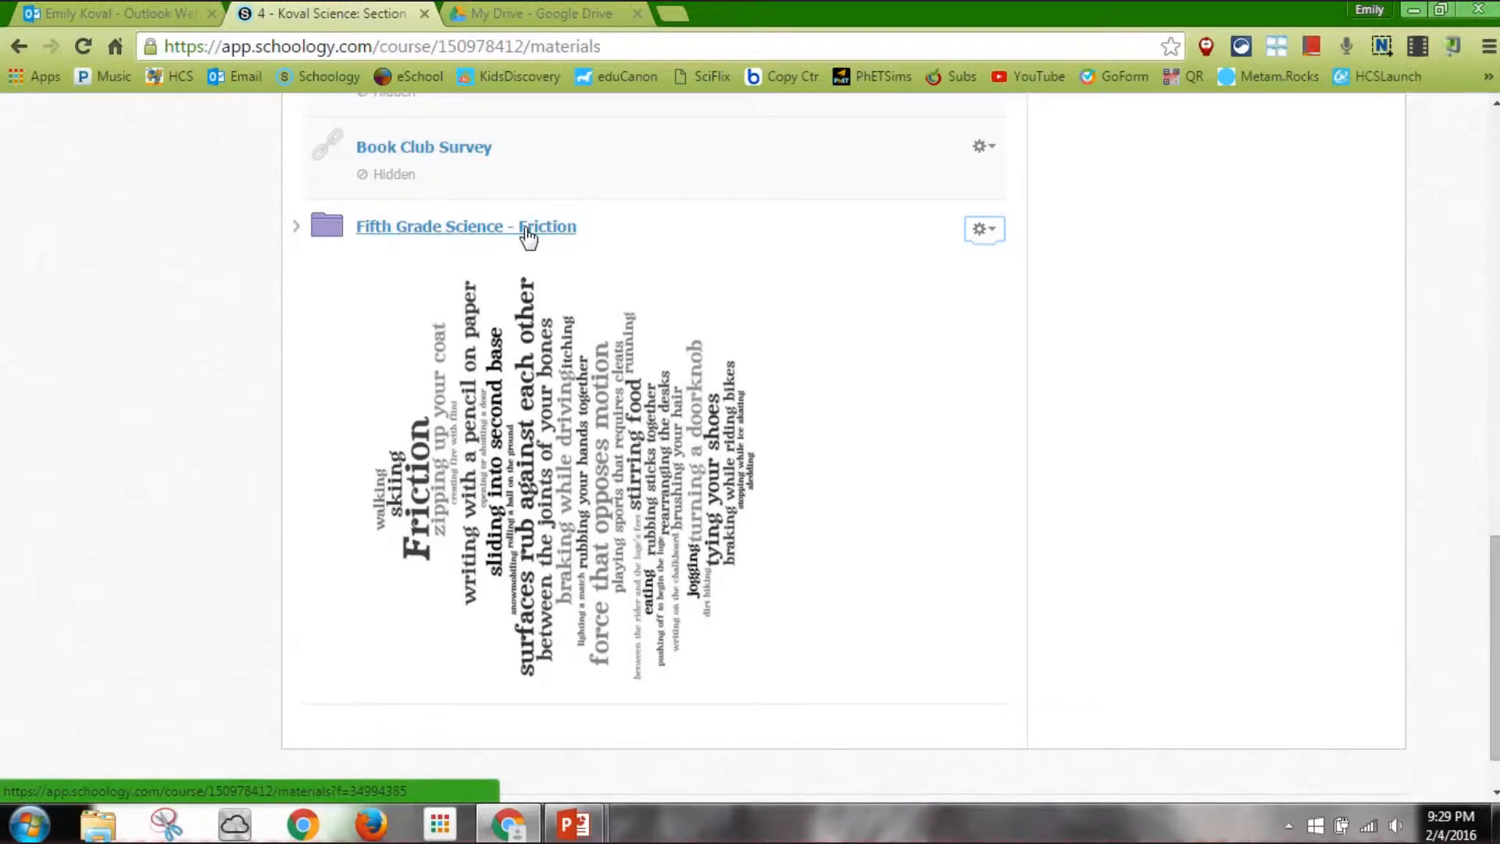
pyautogui.click(466, 226)
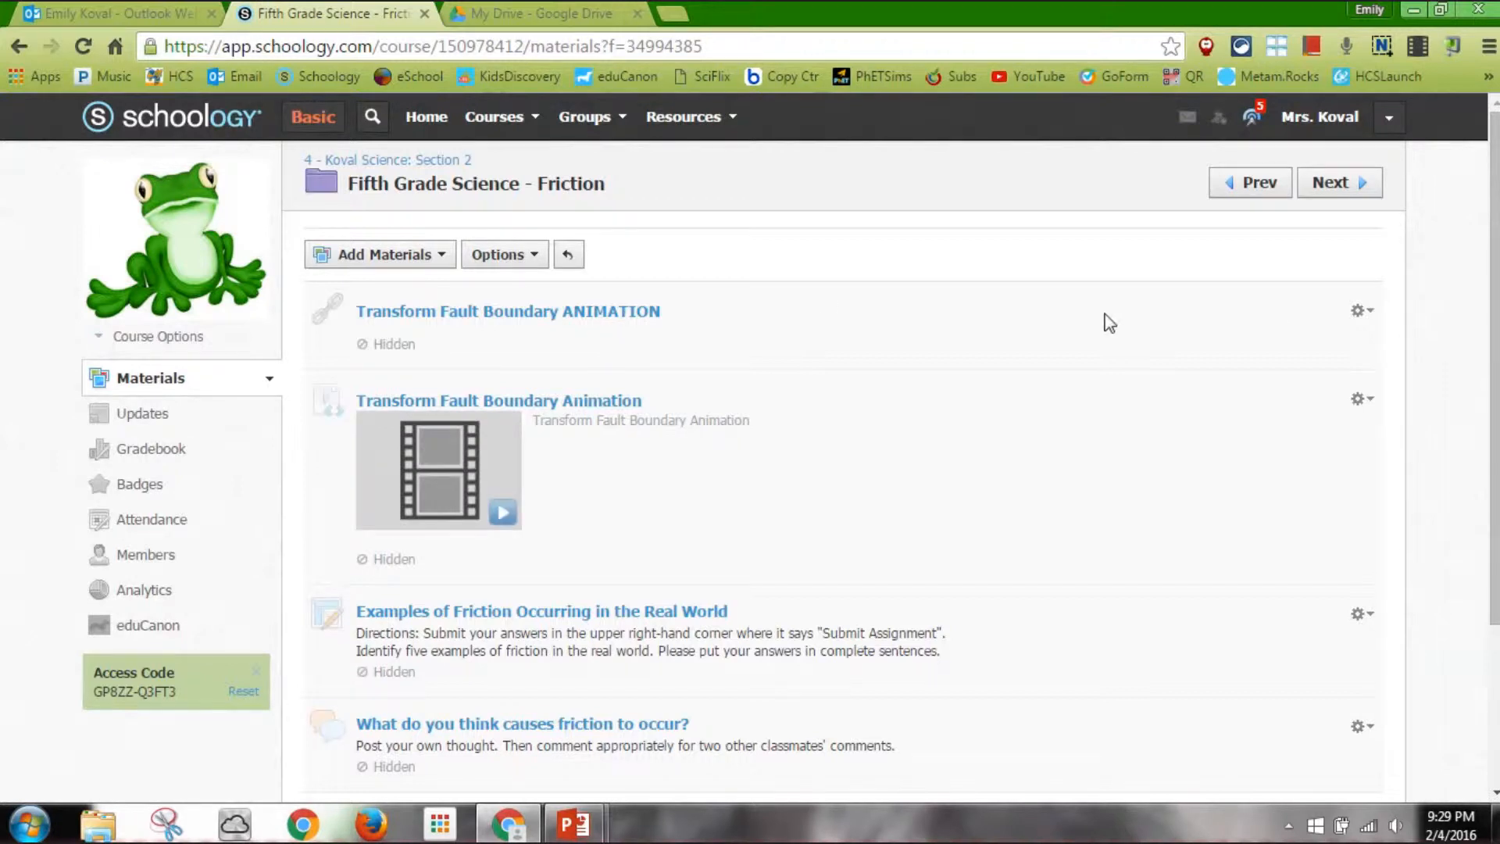
# Peek at the actions for the Transform Fault Boundary ANIMATION item without choosing one
pyautogui.click(1357, 309)
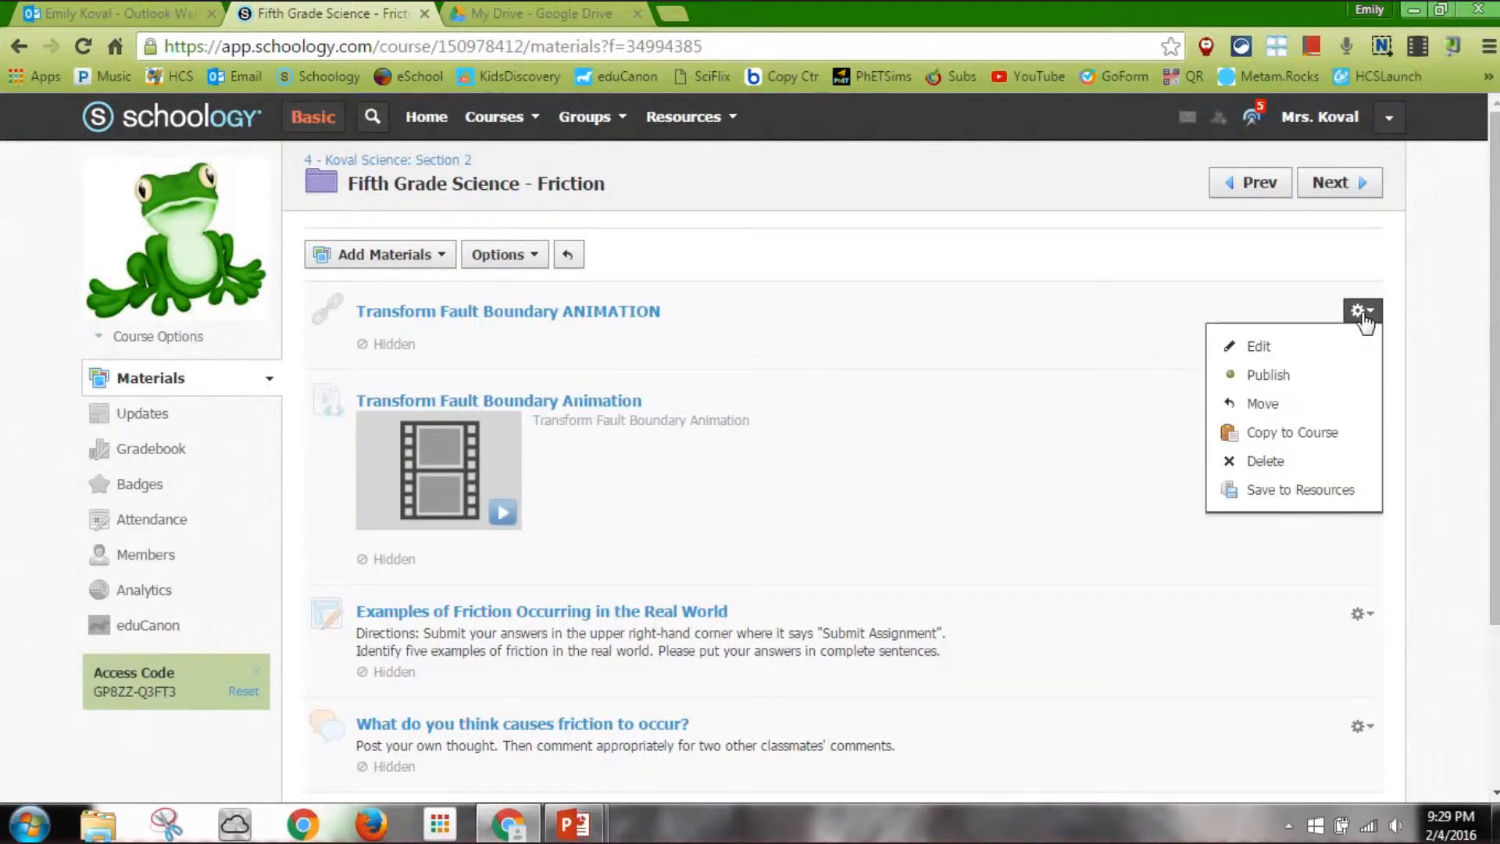
pyautogui.moveTo(996, 425)
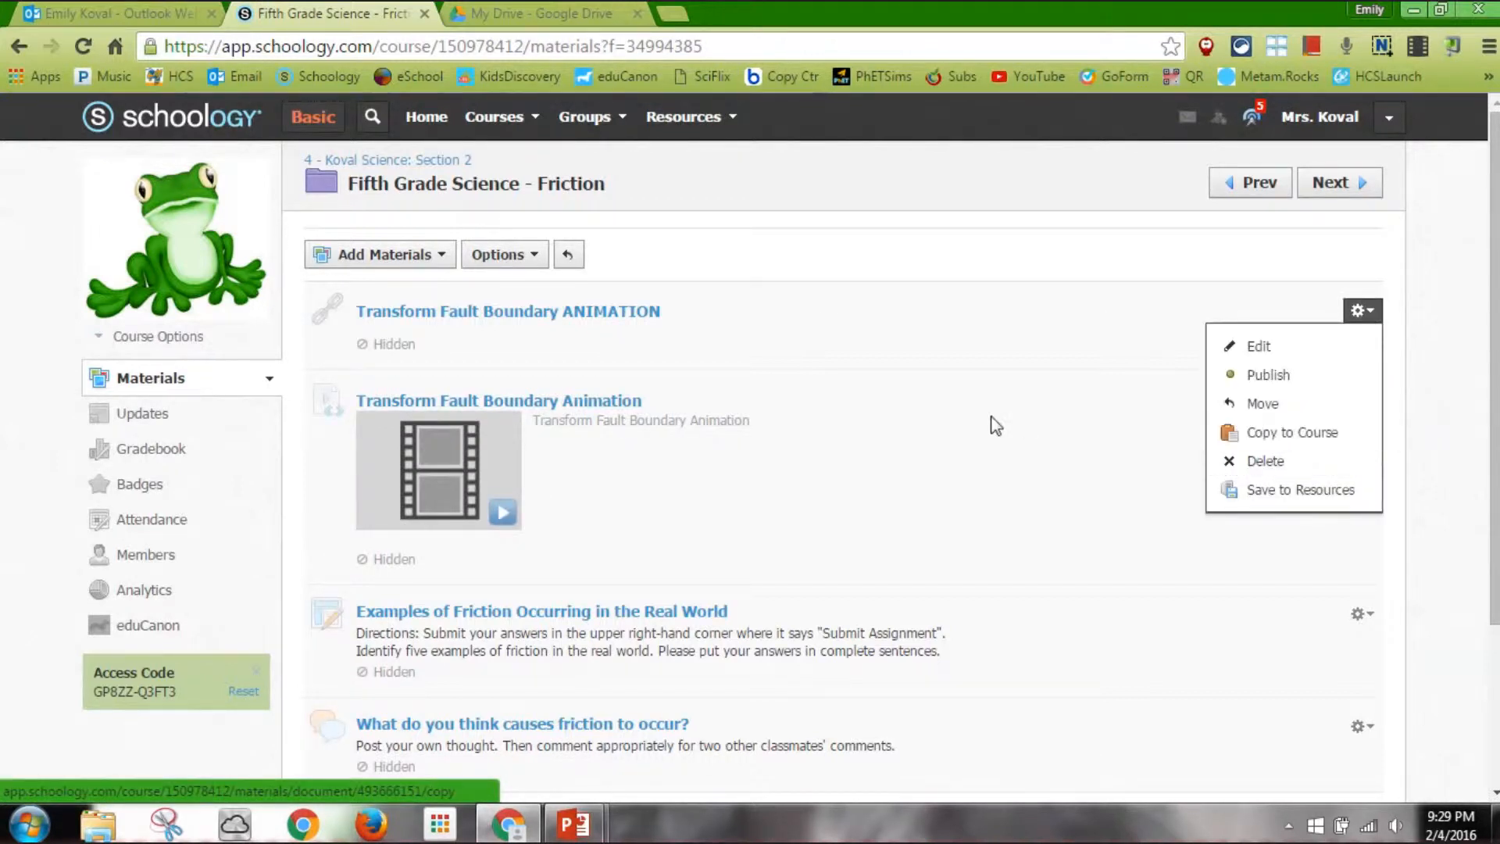
pyautogui.click(1358, 613)
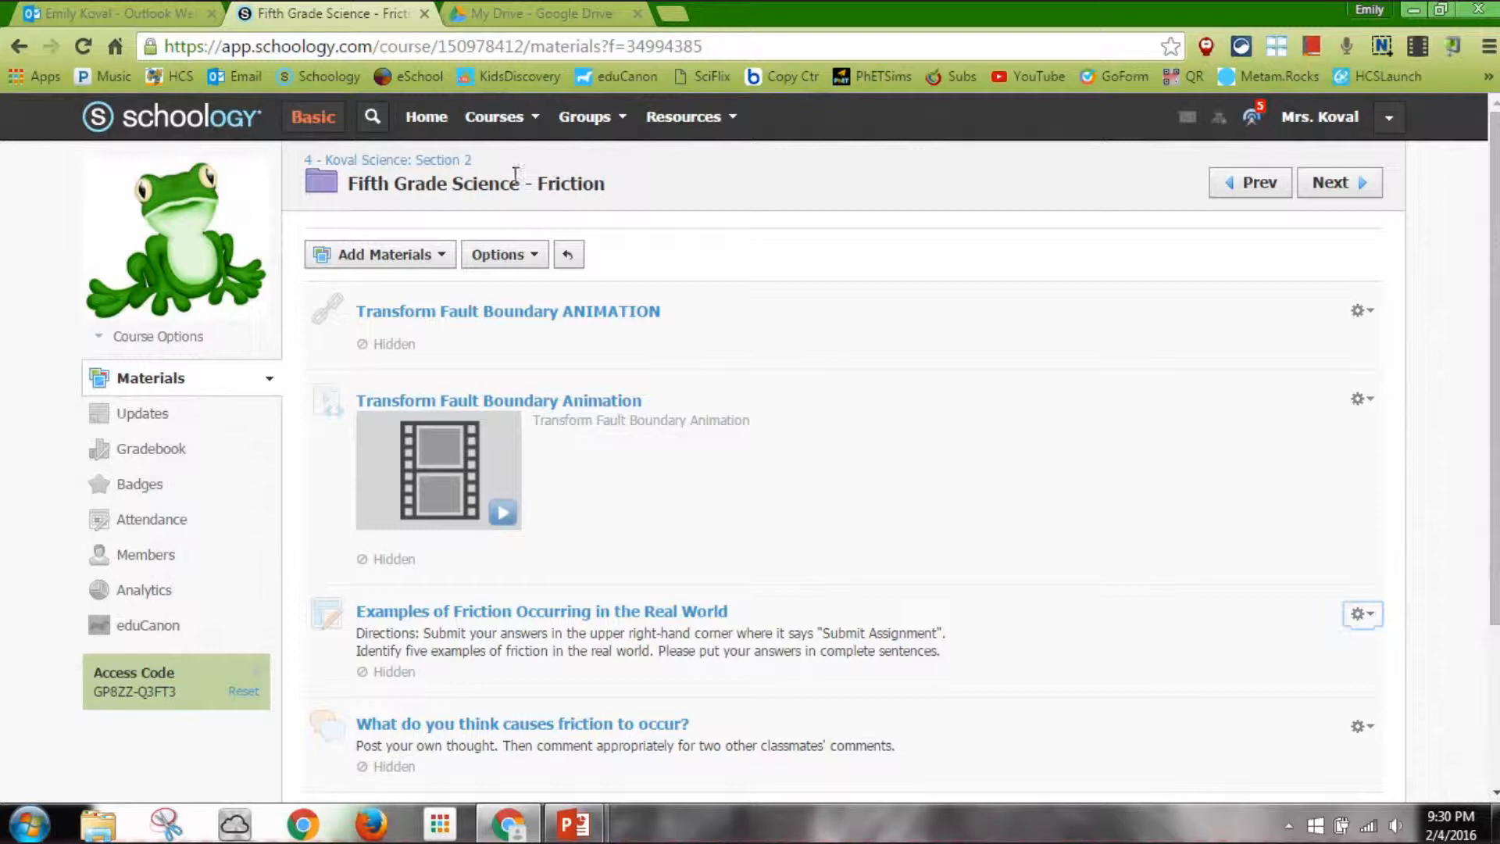
# Return to Koval Science: Section 2 and start Copy to Courses on the Friction folder
pyautogui.click(388, 160)
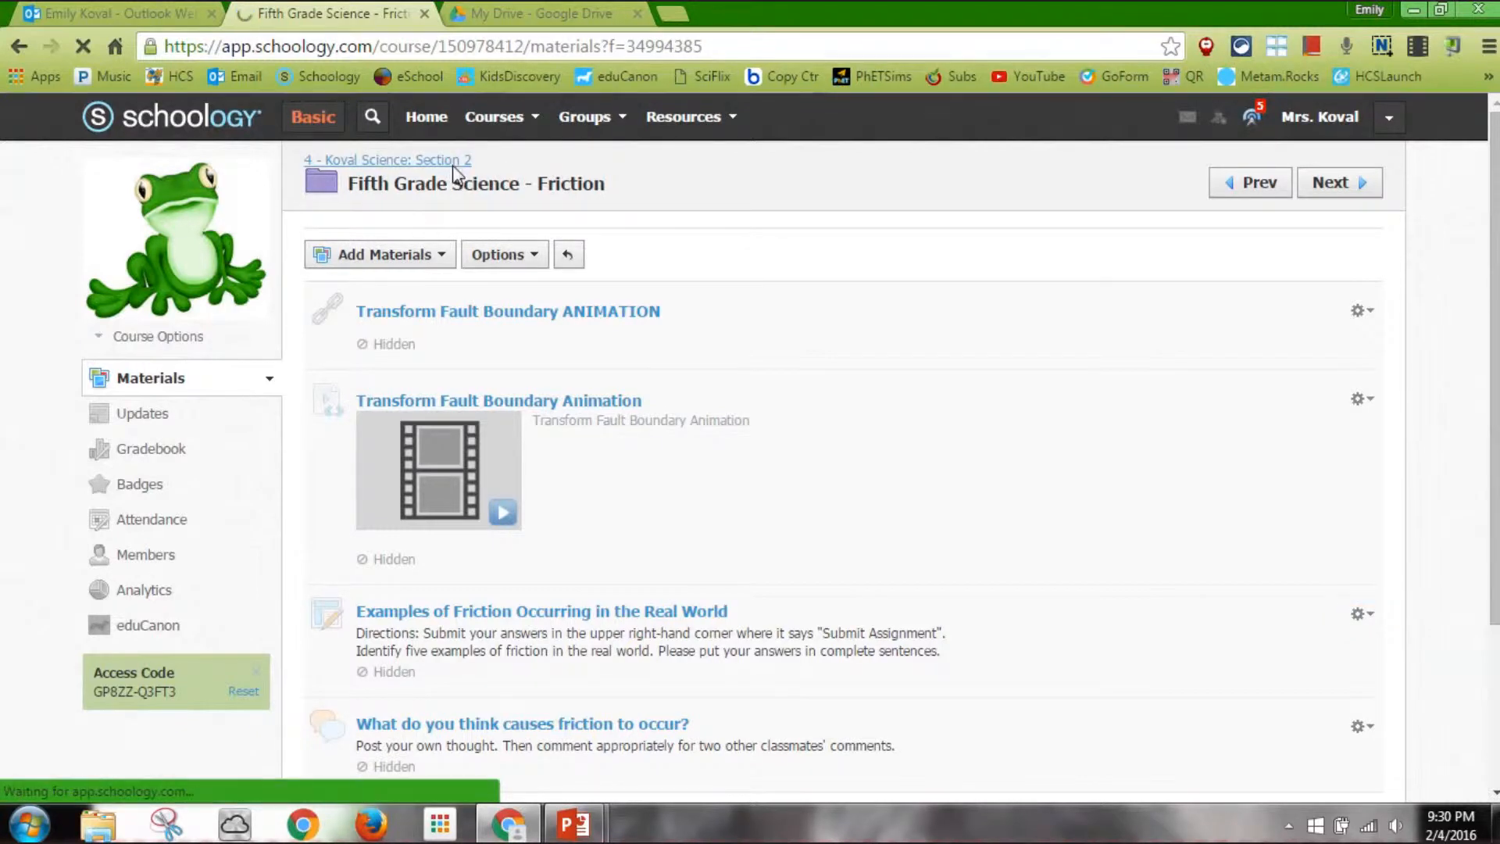
pyautogui.click(387, 159)
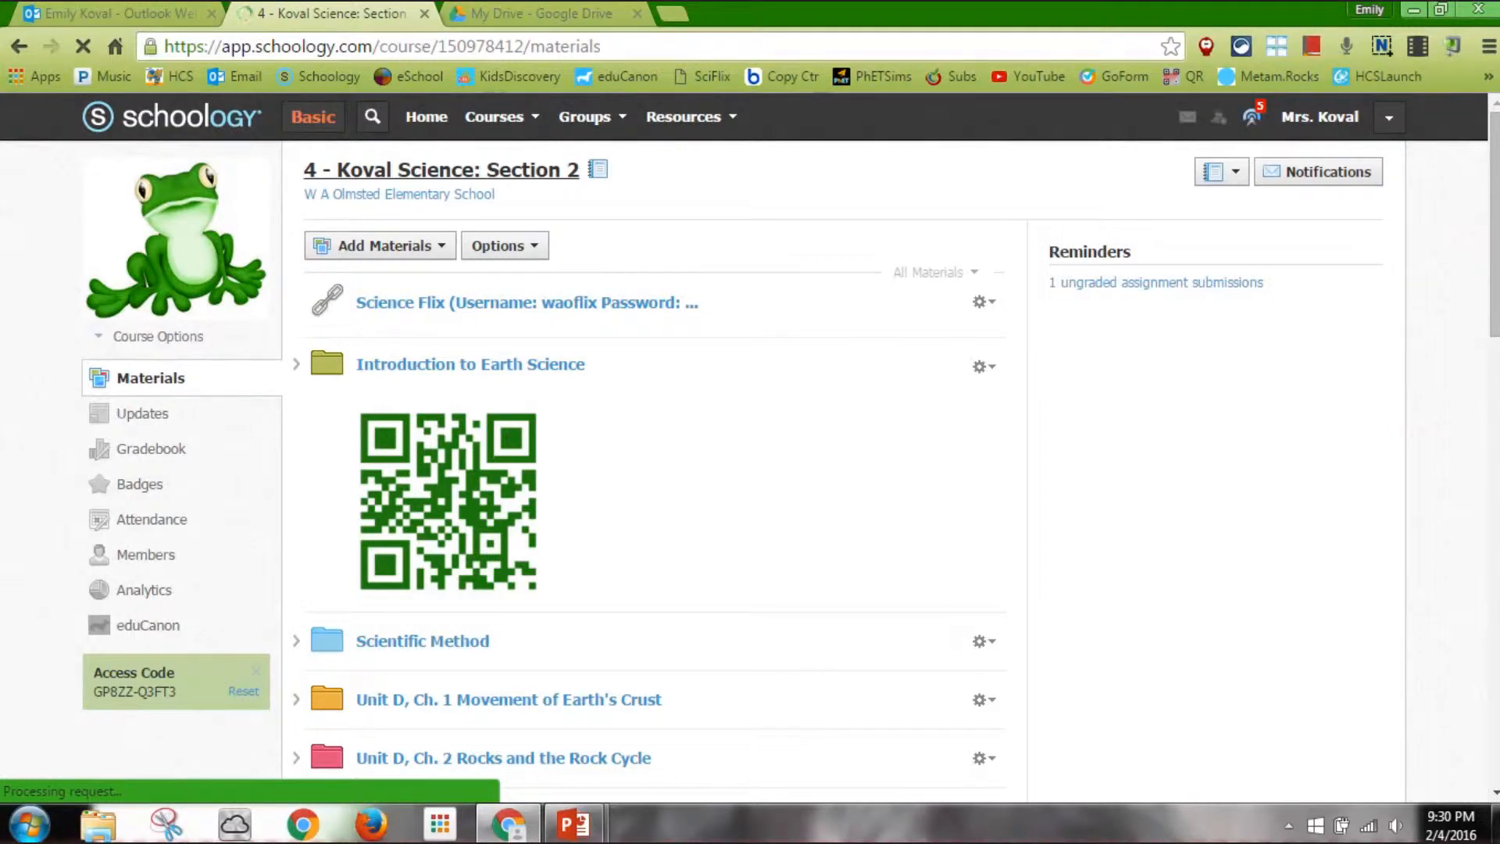
pyautogui.scroll(-3)
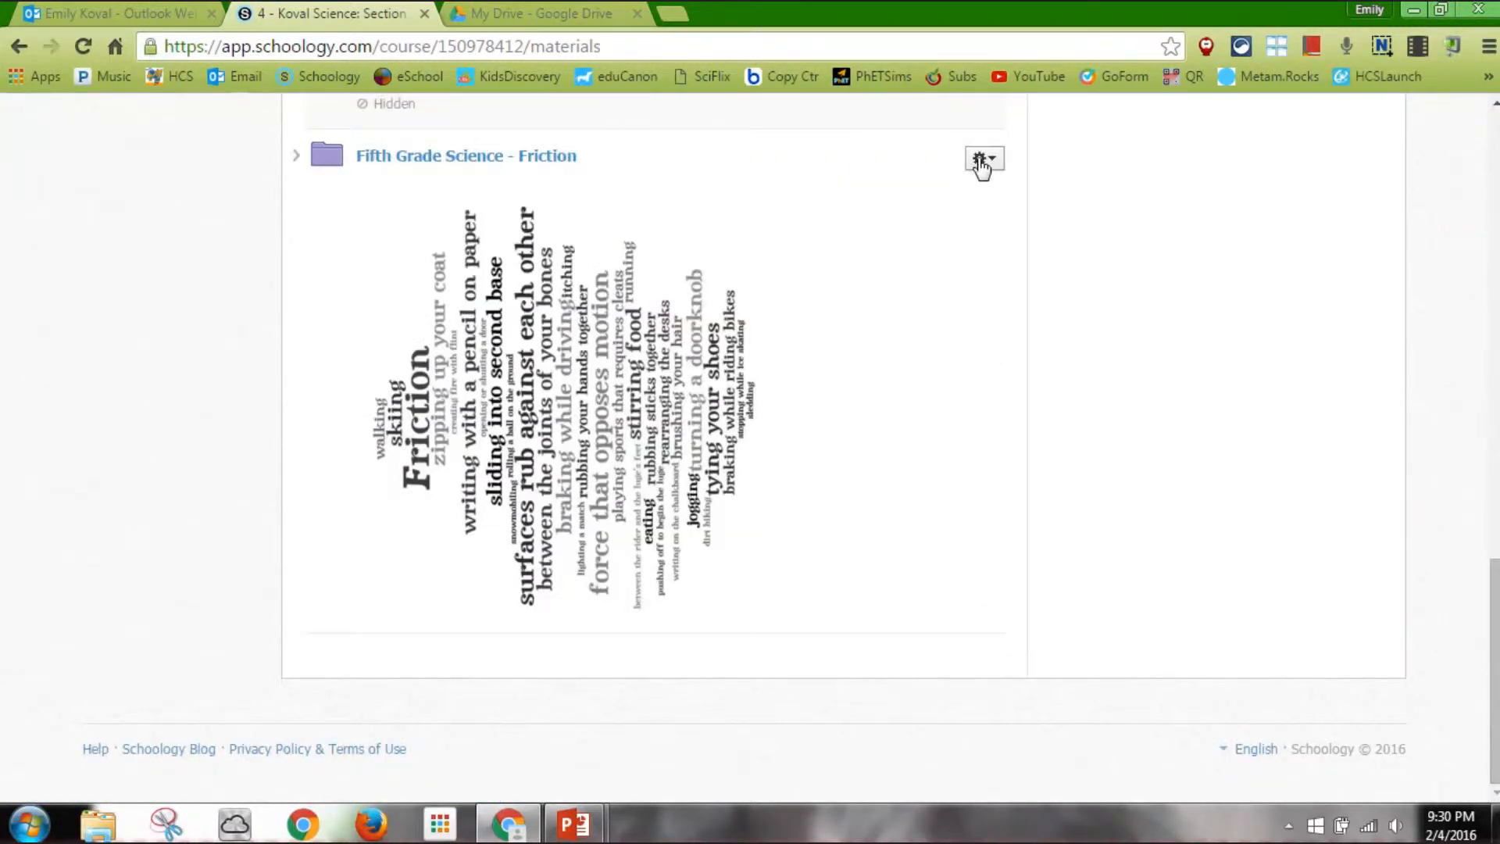
pyautogui.click(983, 159)
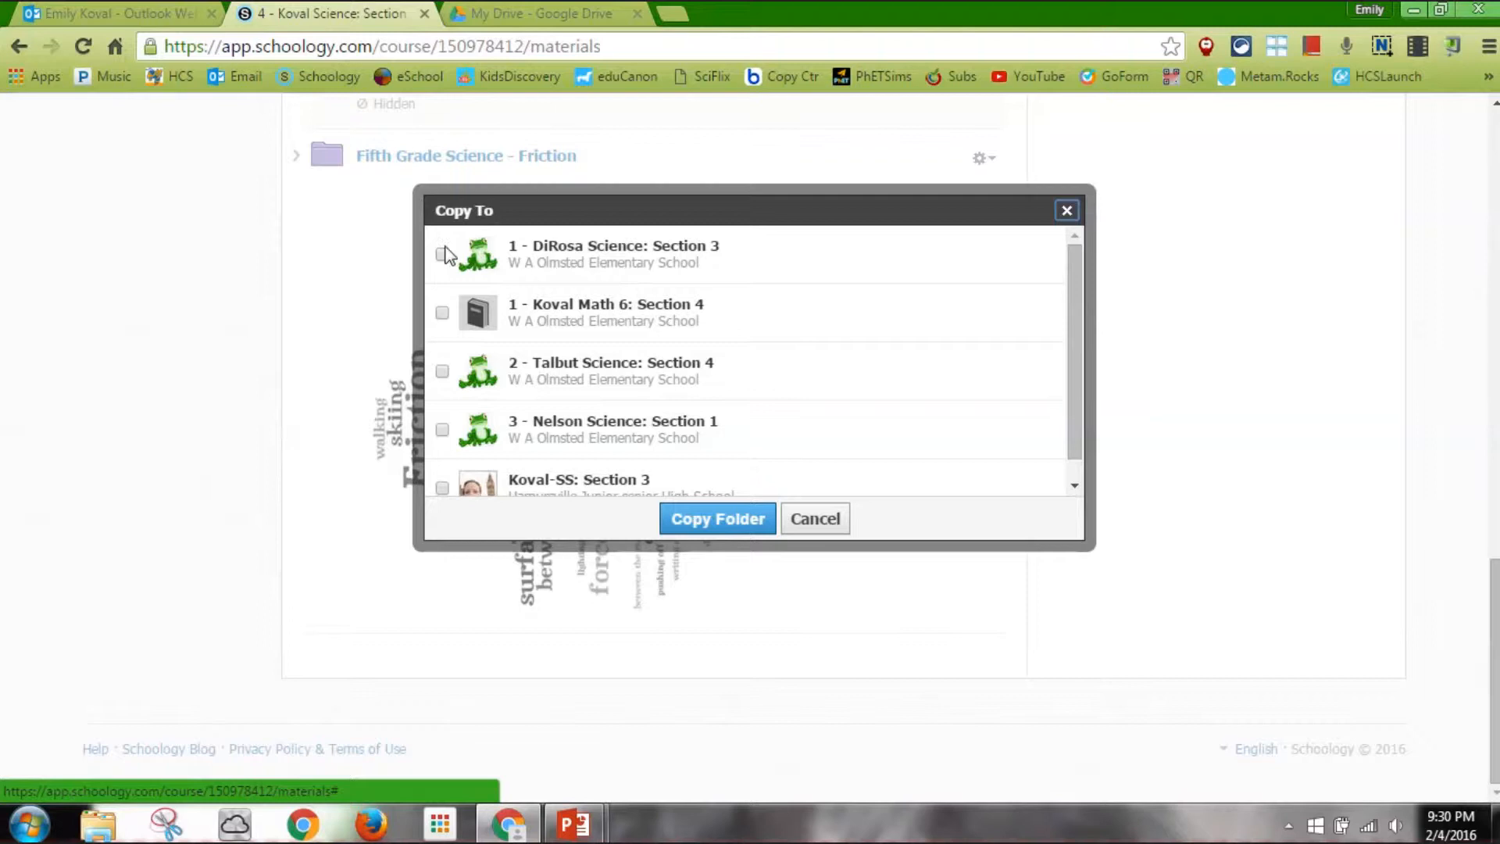
# Check DiRosa Science: Section 3 as a destination, browsing its folders but leaving (None)
pyautogui.click(442, 254)
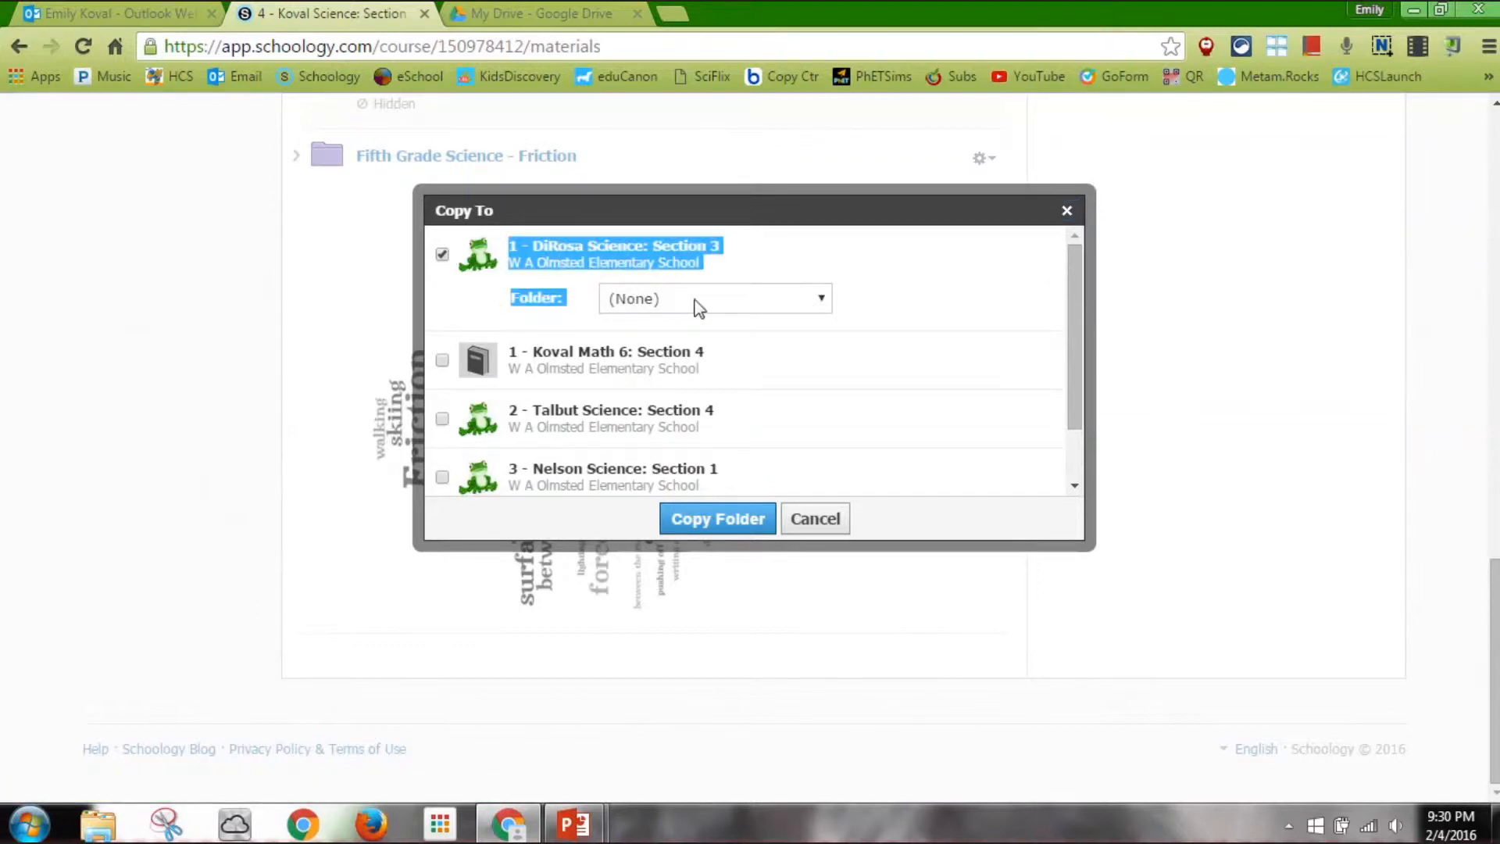
pyautogui.click(712, 299)
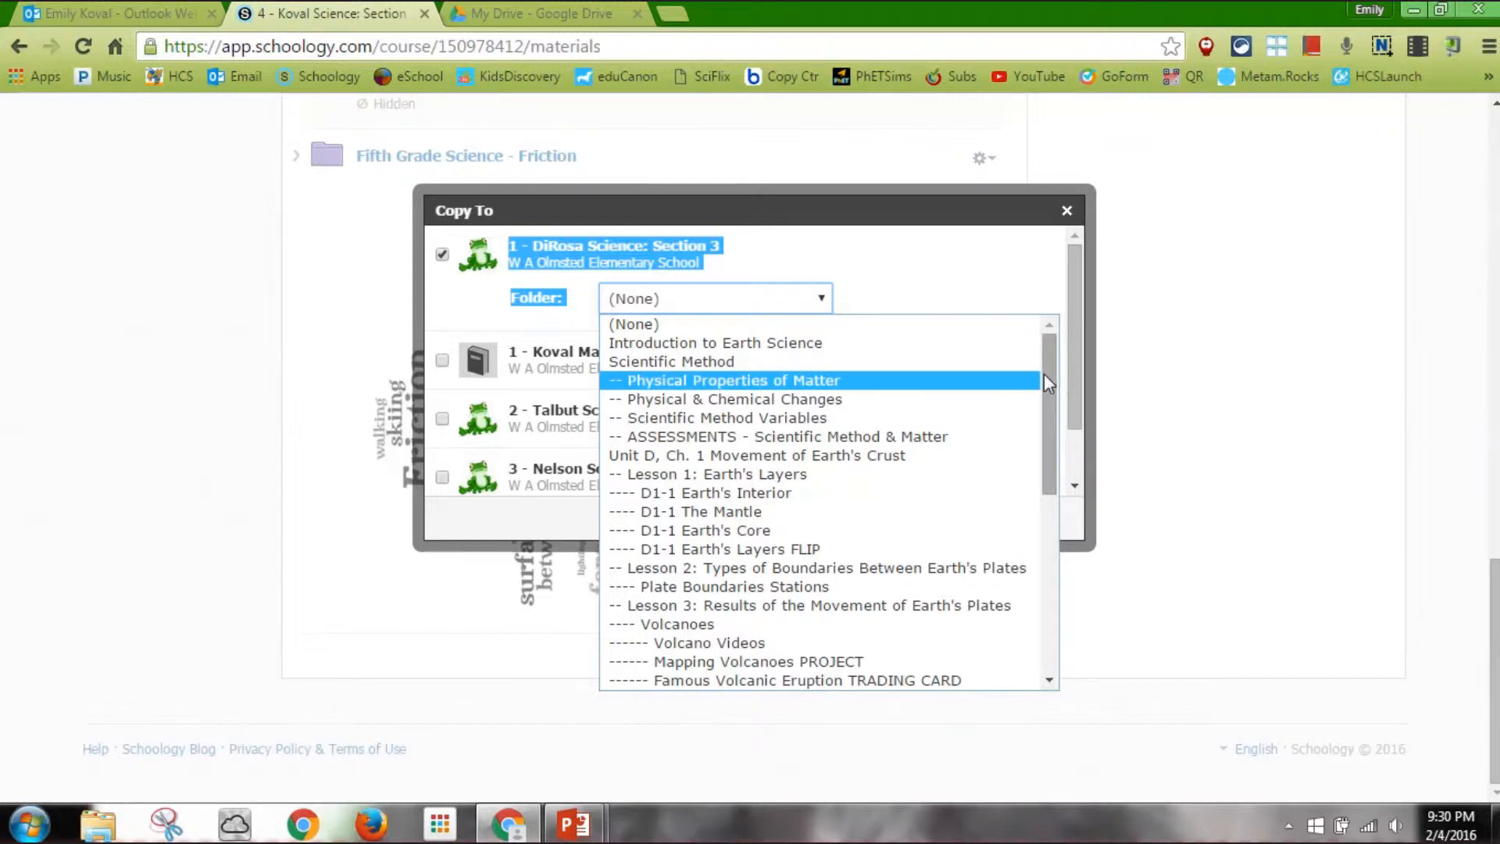
pyautogui.scroll(-3)
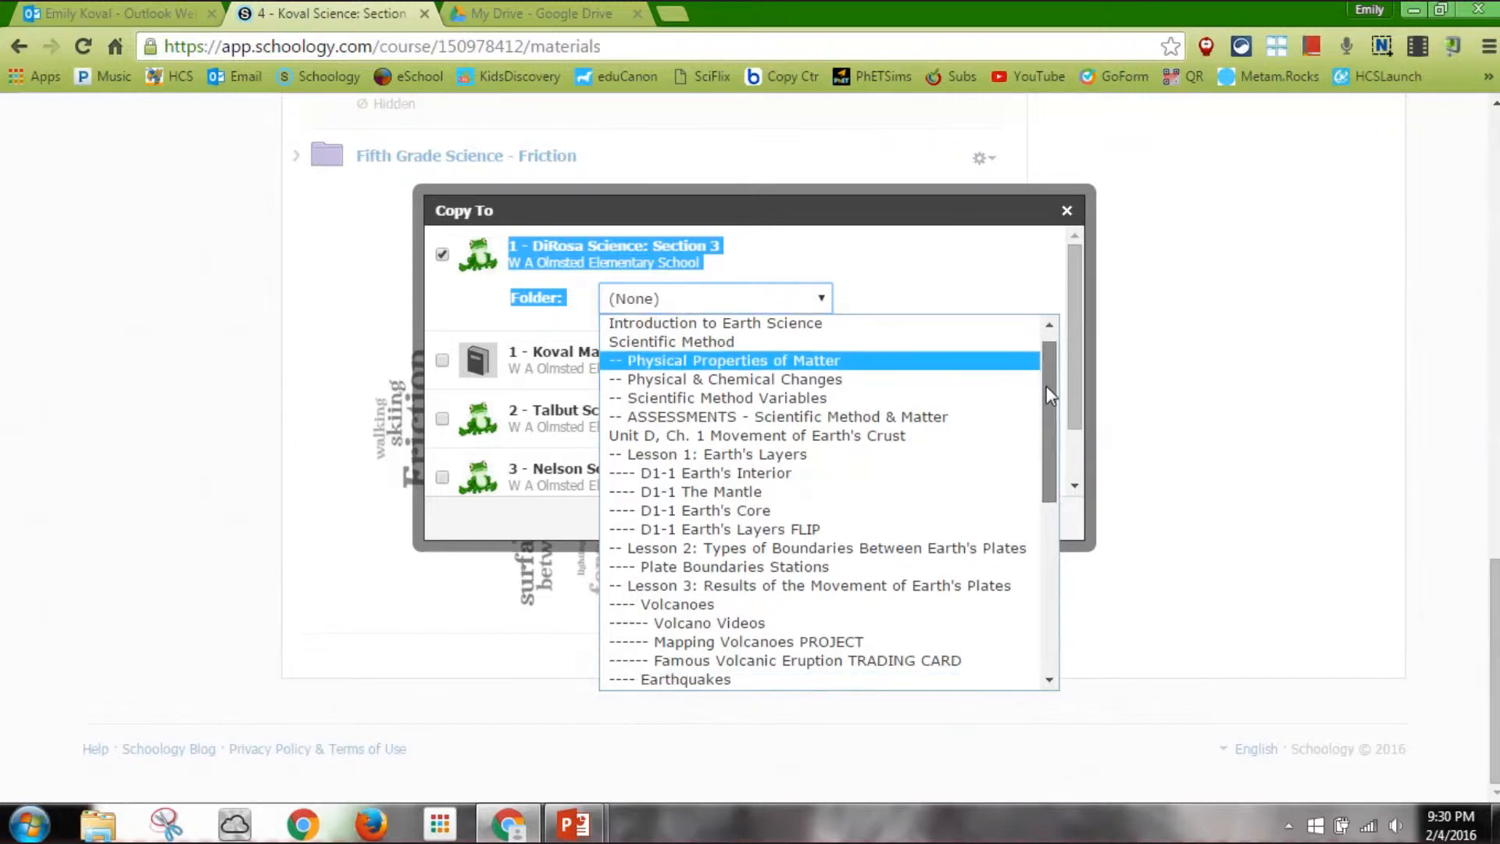
pyautogui.scroll(-3)
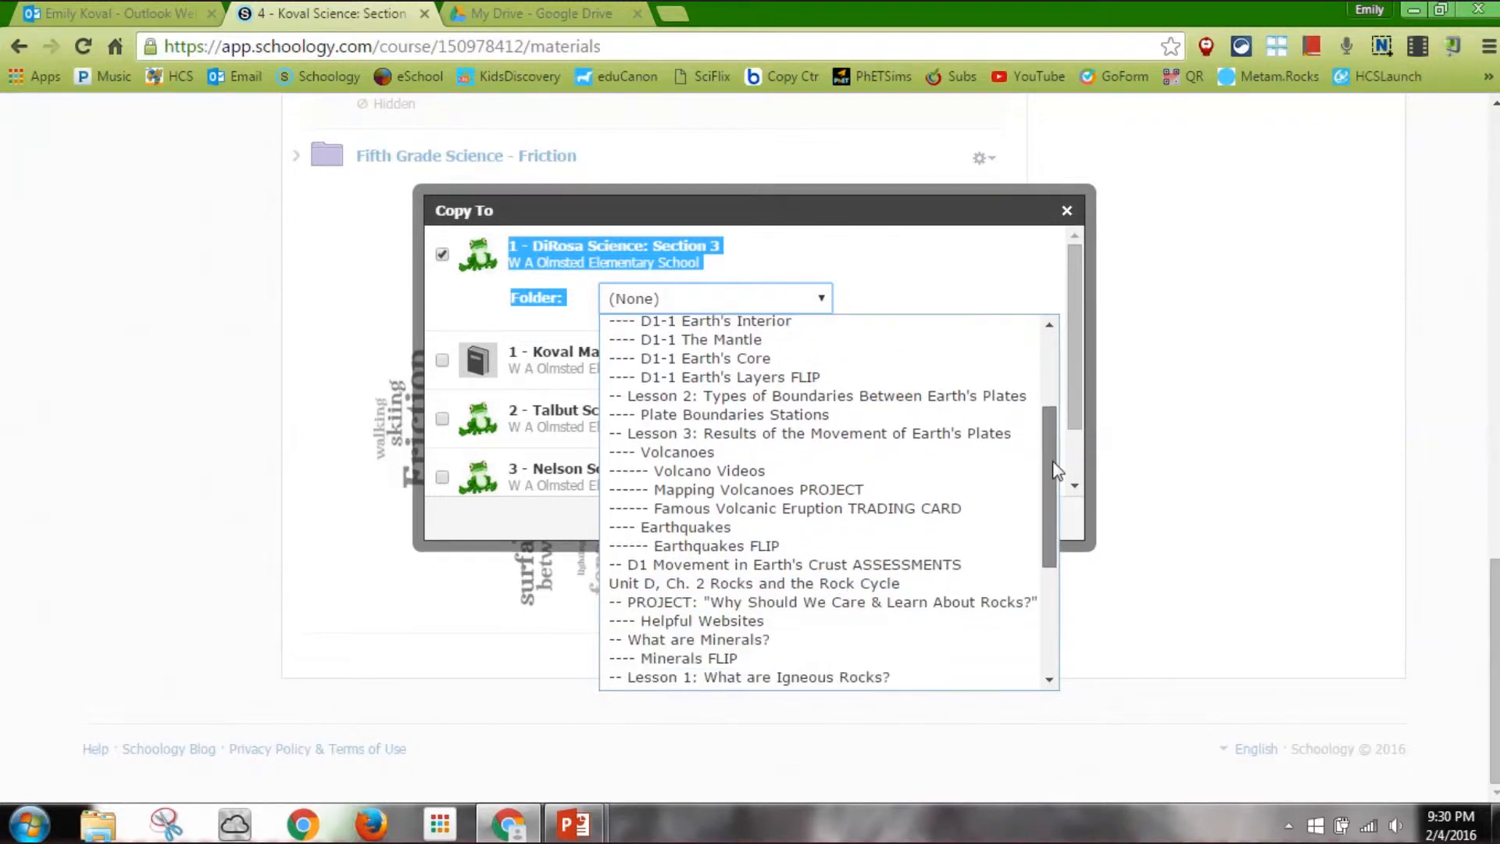
pyautogui.scroll(-3)
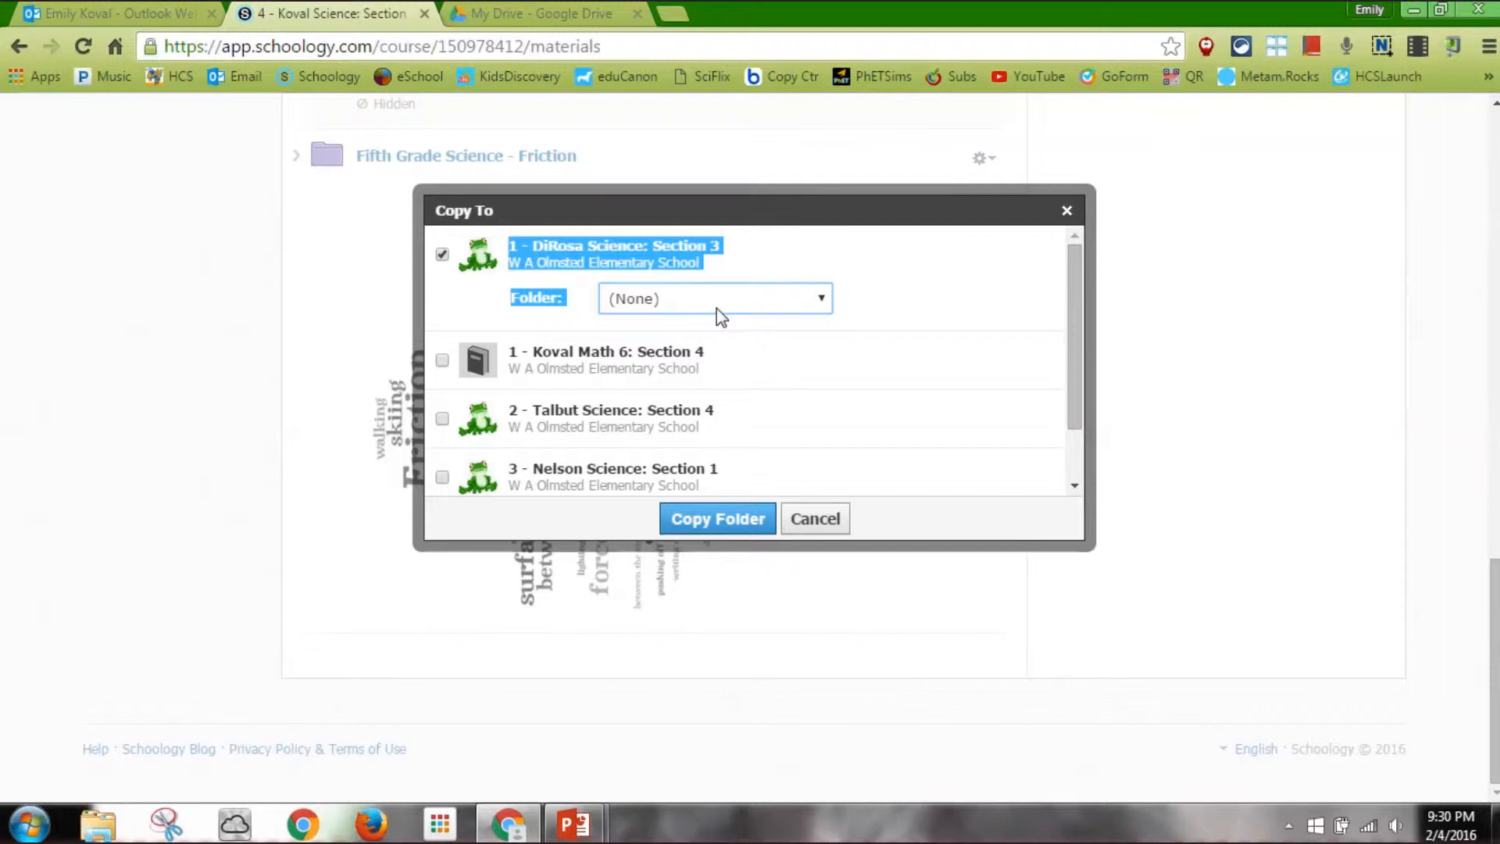
pyautogui.moveTo(933, 271)
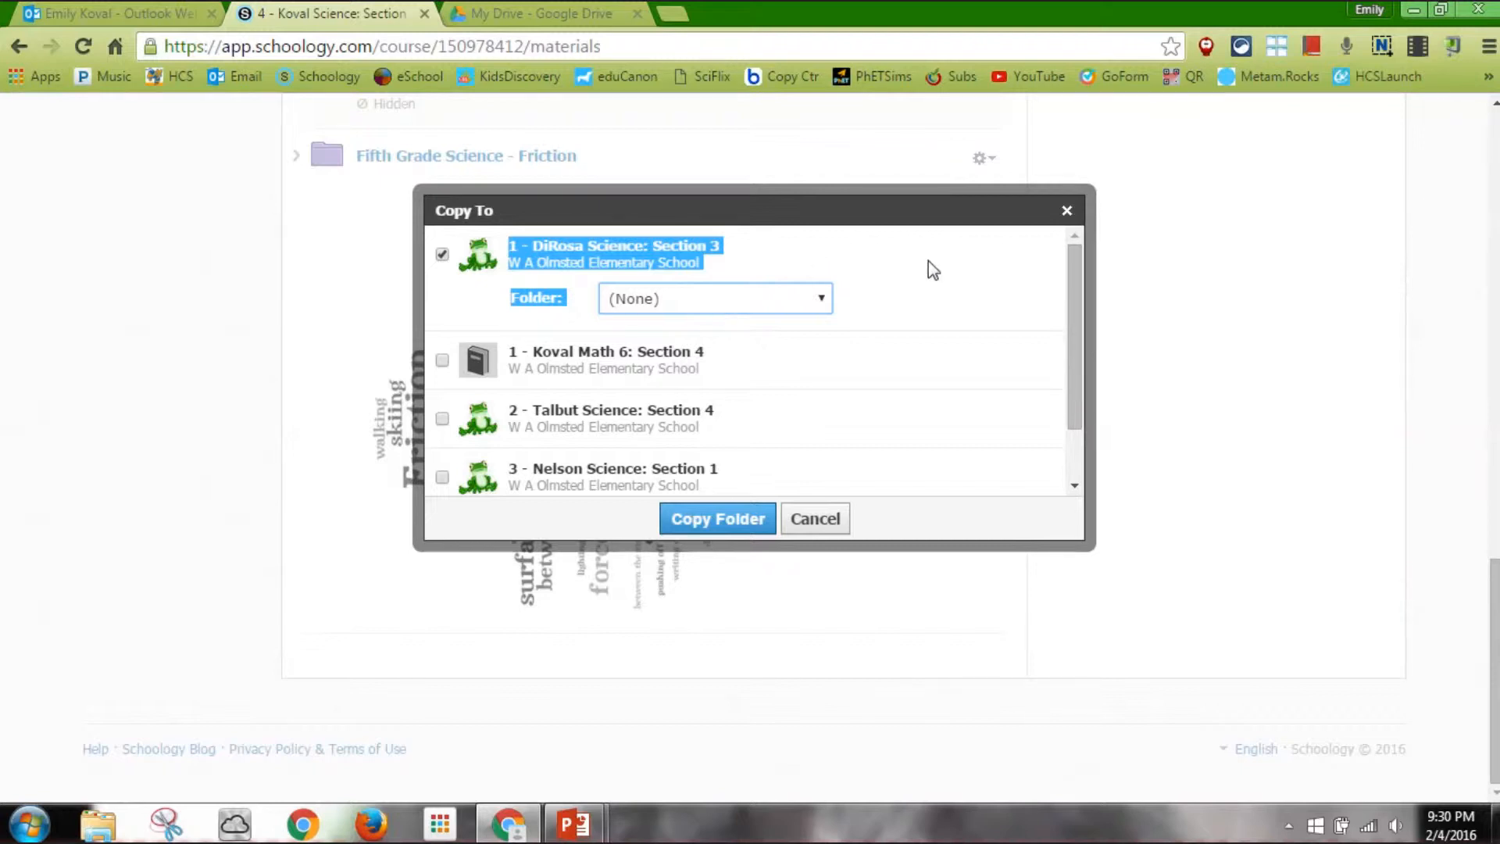
pyautogui.moveTo(703, 378)
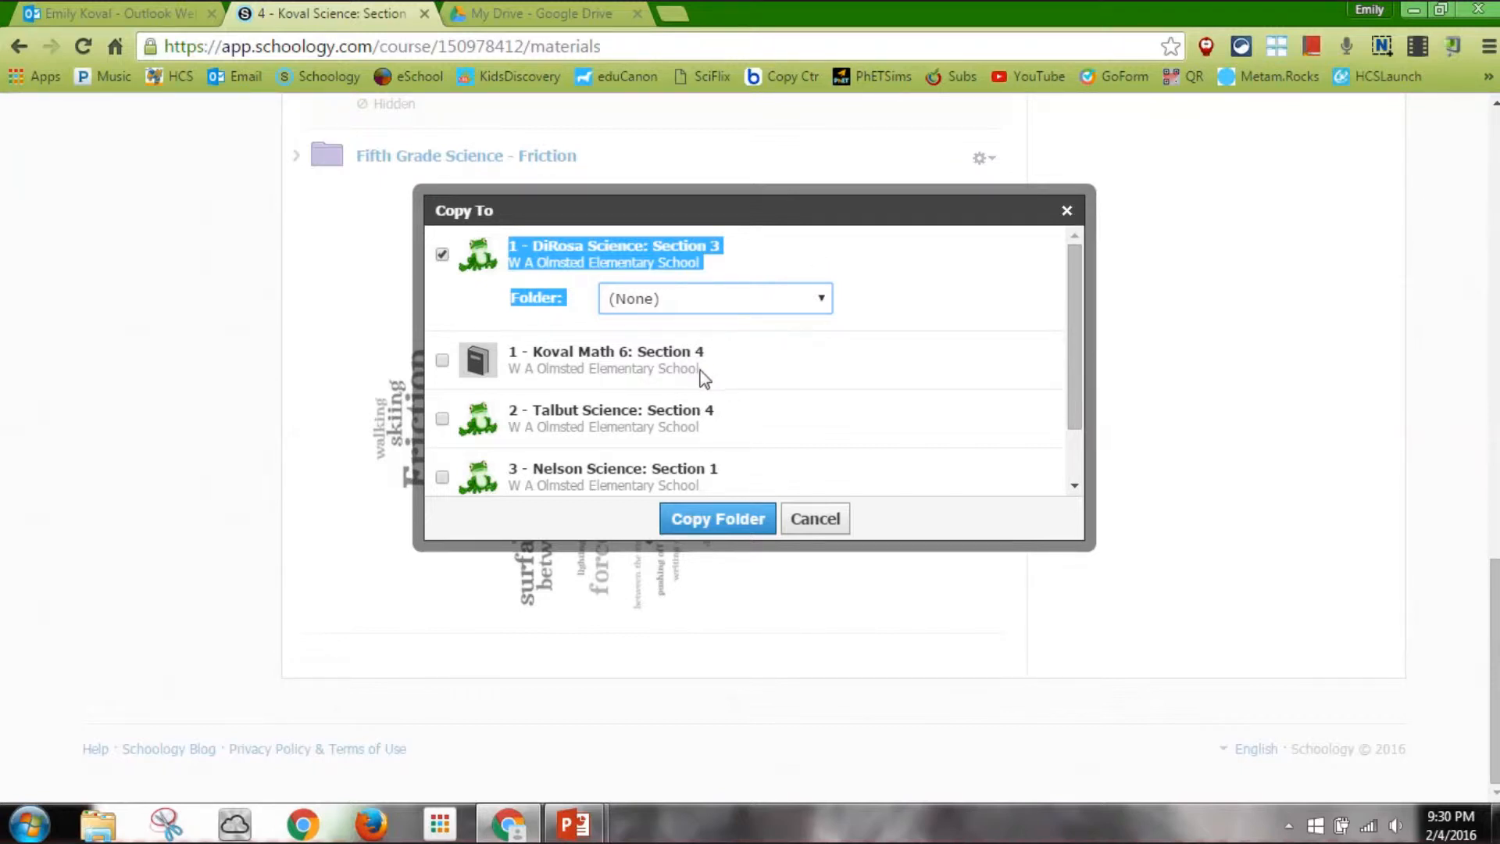
# Add Talbut Science: Section 4 and Nelson Science: Section 1 as destinations and submit Copy Folder
pyautogui.click(443, 419)
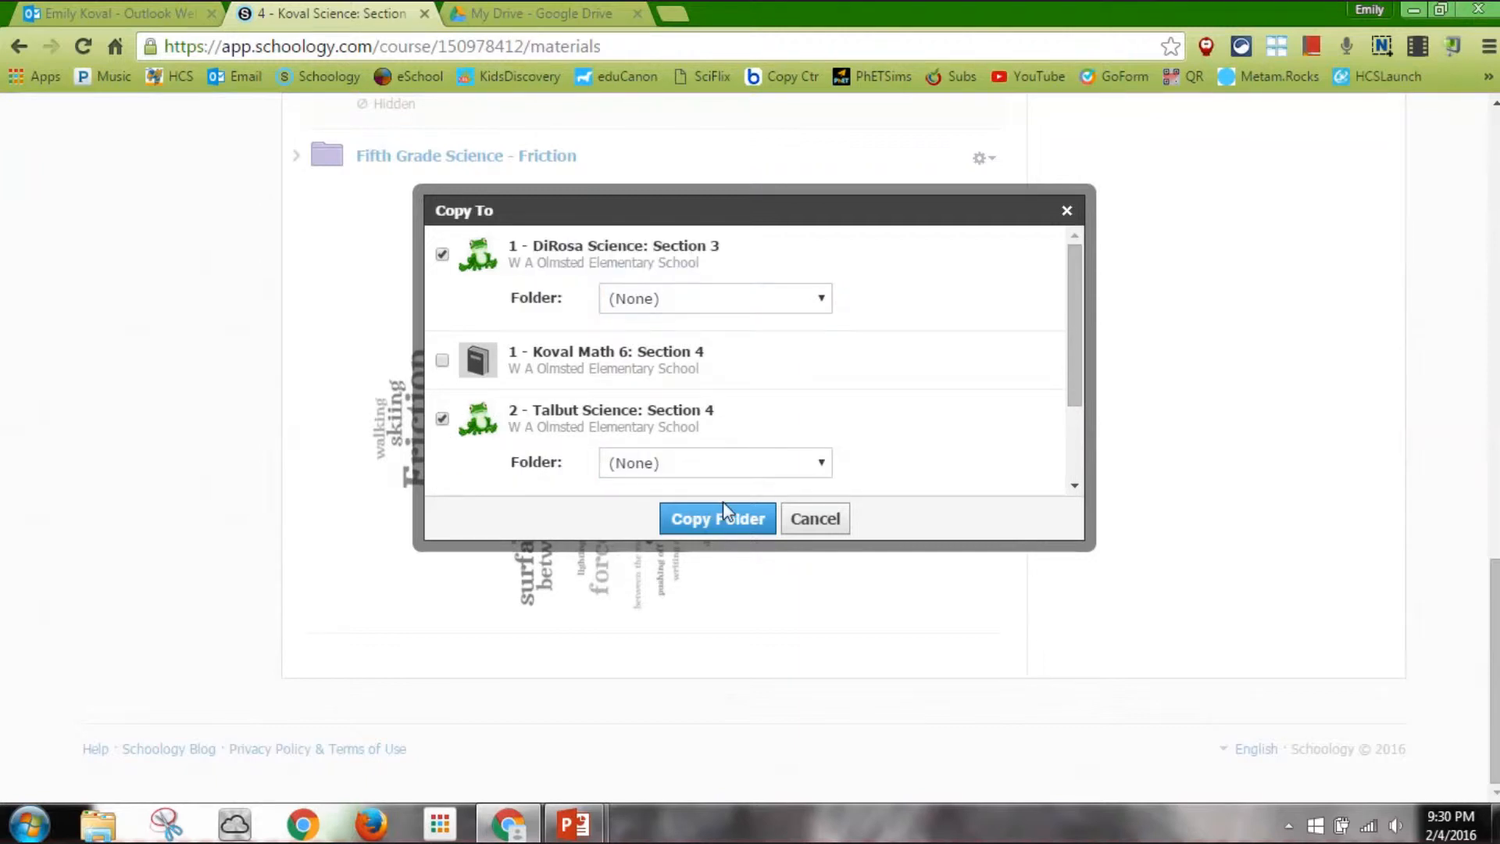
pyautogui.moveTo(1080, 347)
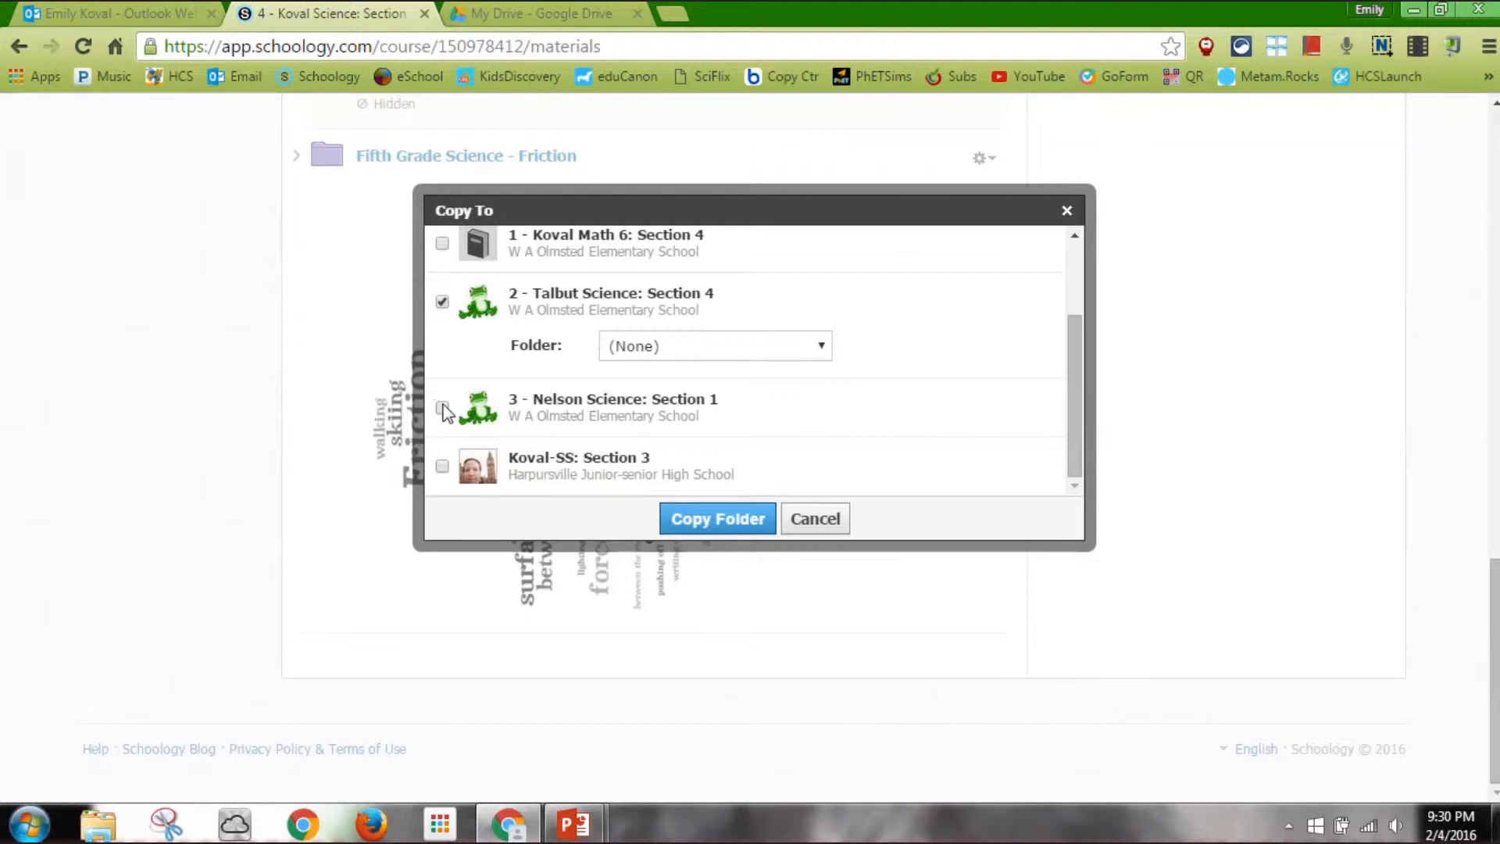
pyautogui.click(442, 406)
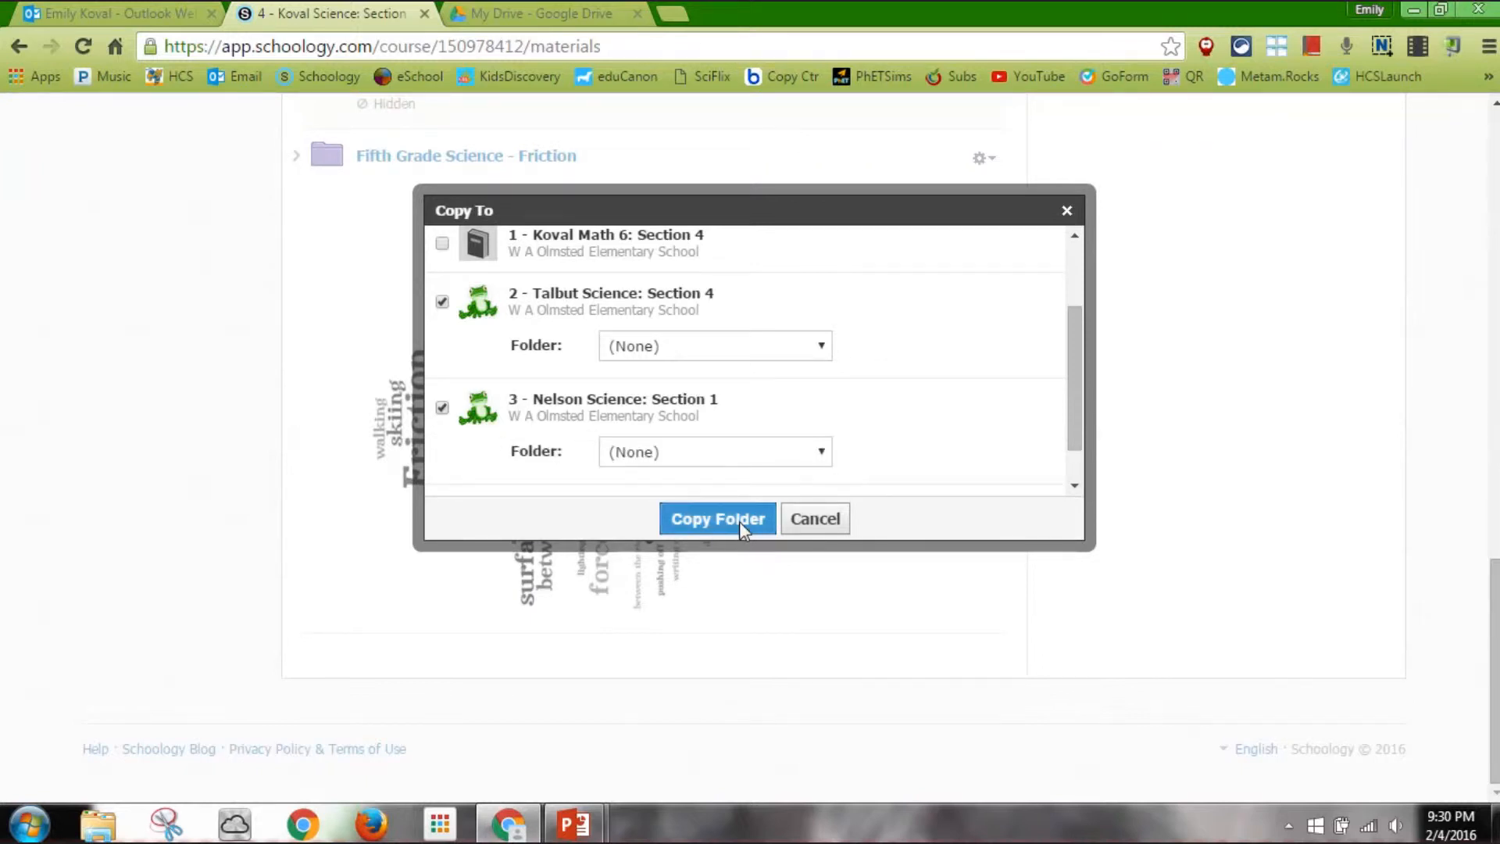
pyautogui.click(718, 518)
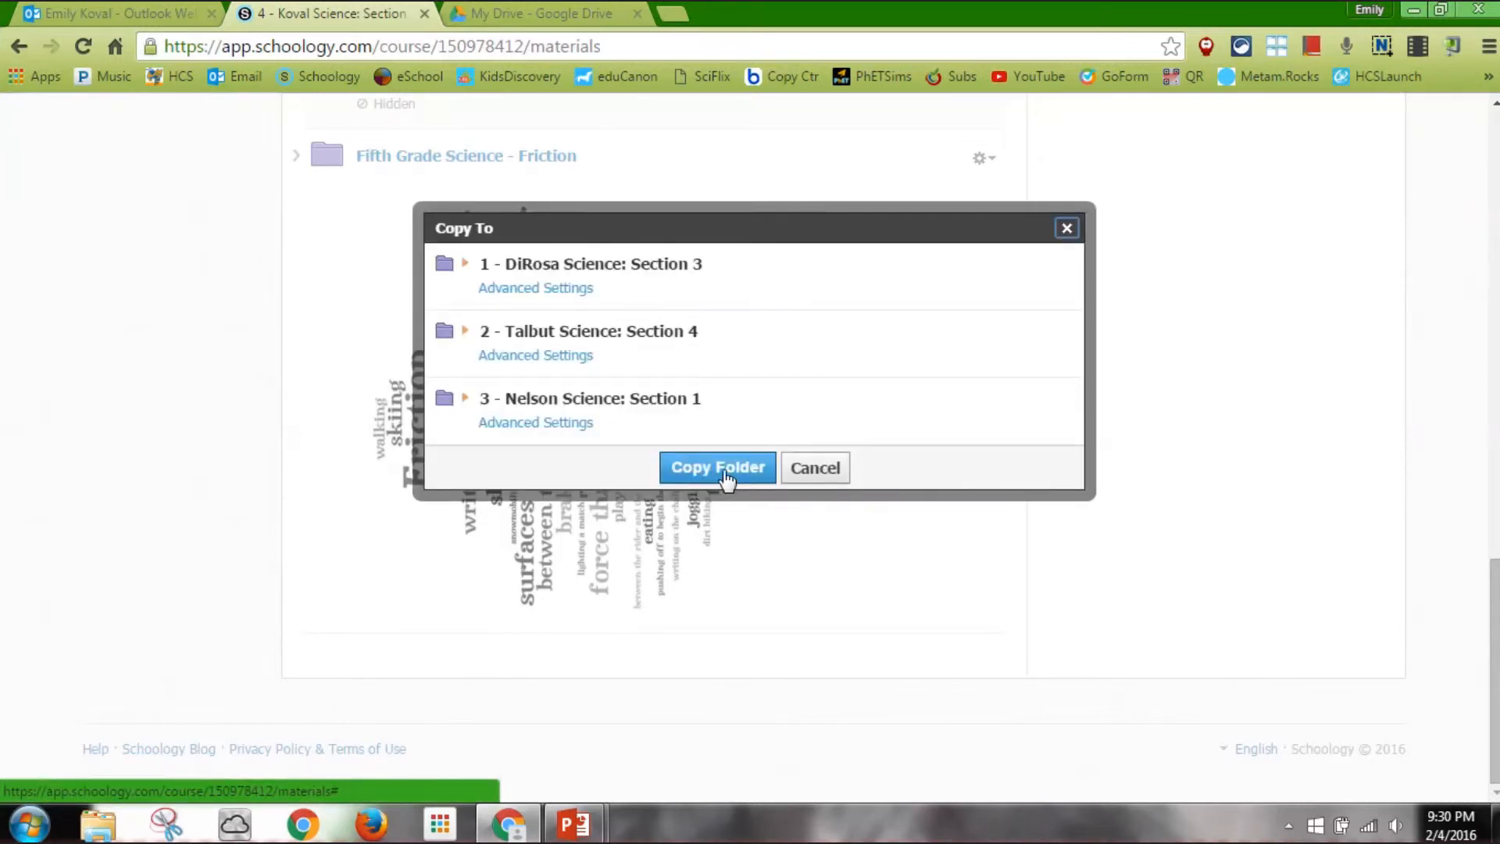
# Confirm copying the Friction folder into the three science courses
pyautogui.click(717, 467)
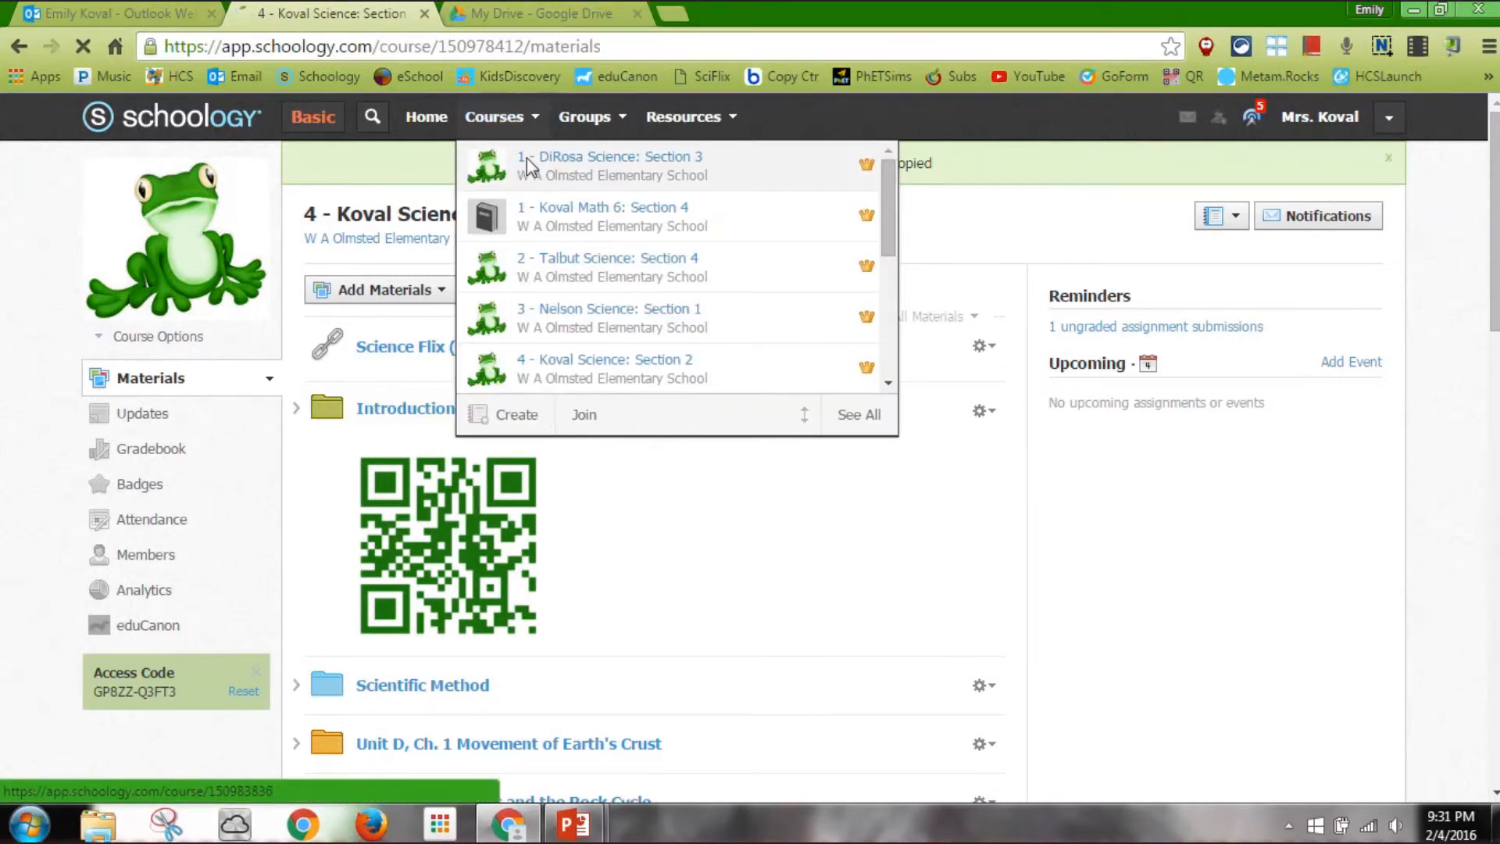
# Go to DiRosa Science: Section 3 and open the copied Fifth Grade Science - Friction folder
pyautogui.click(616, 164)
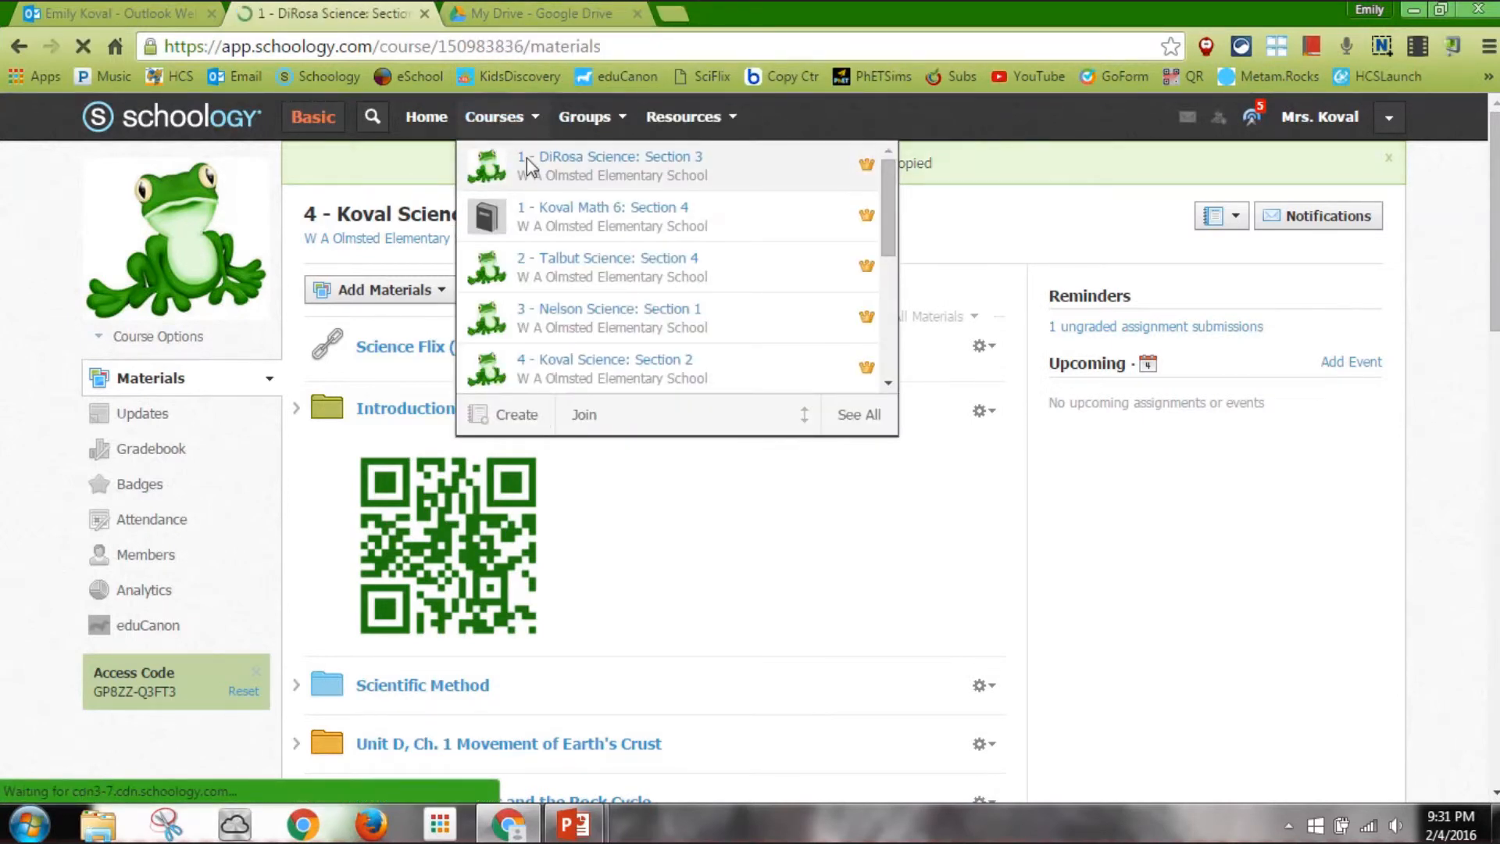
pyautogui.click(617, 162)
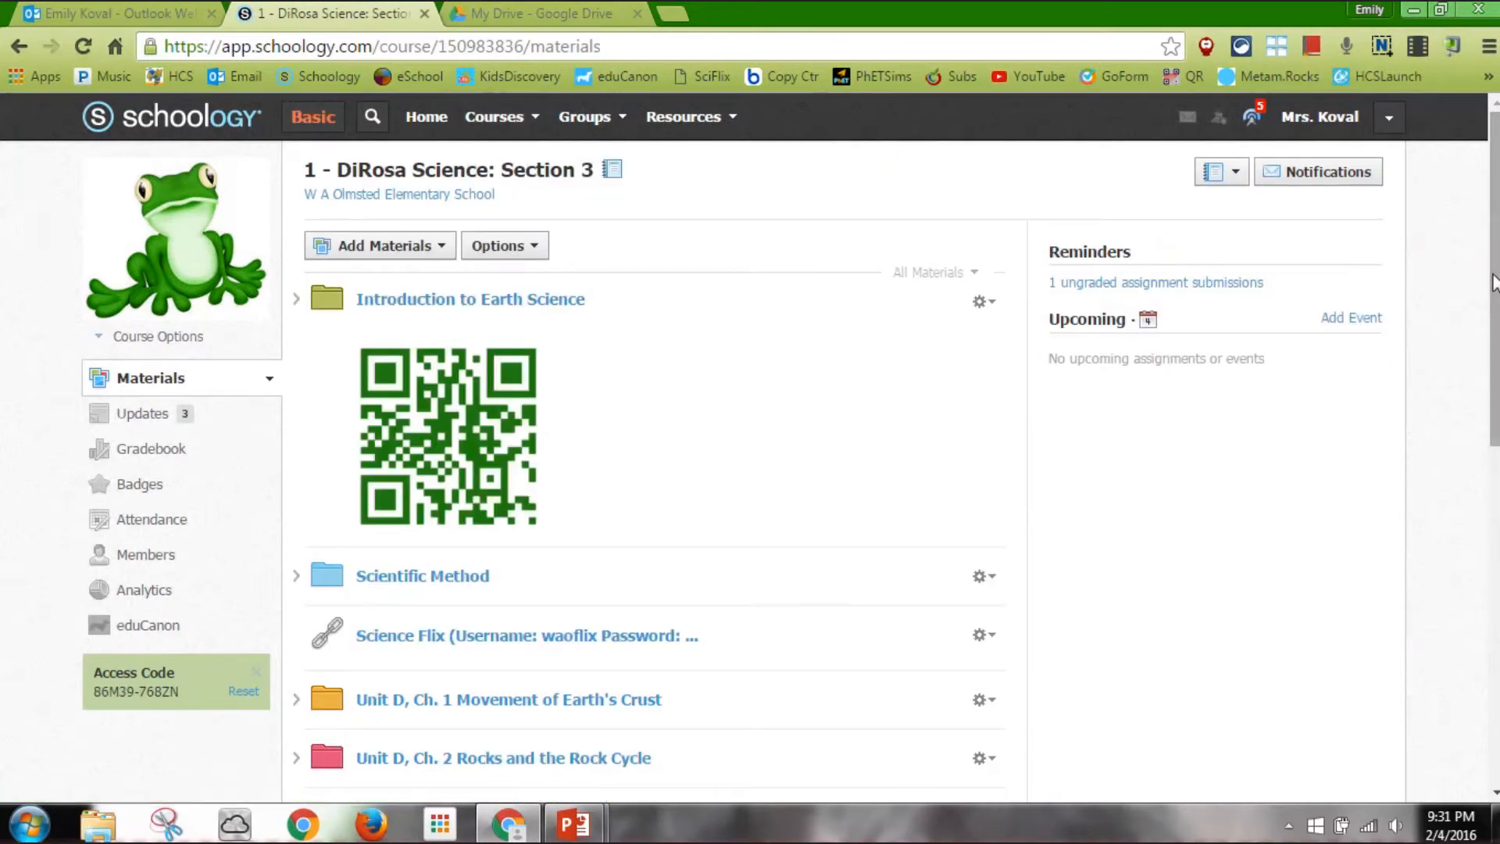
pyautogui.scroll(-3)
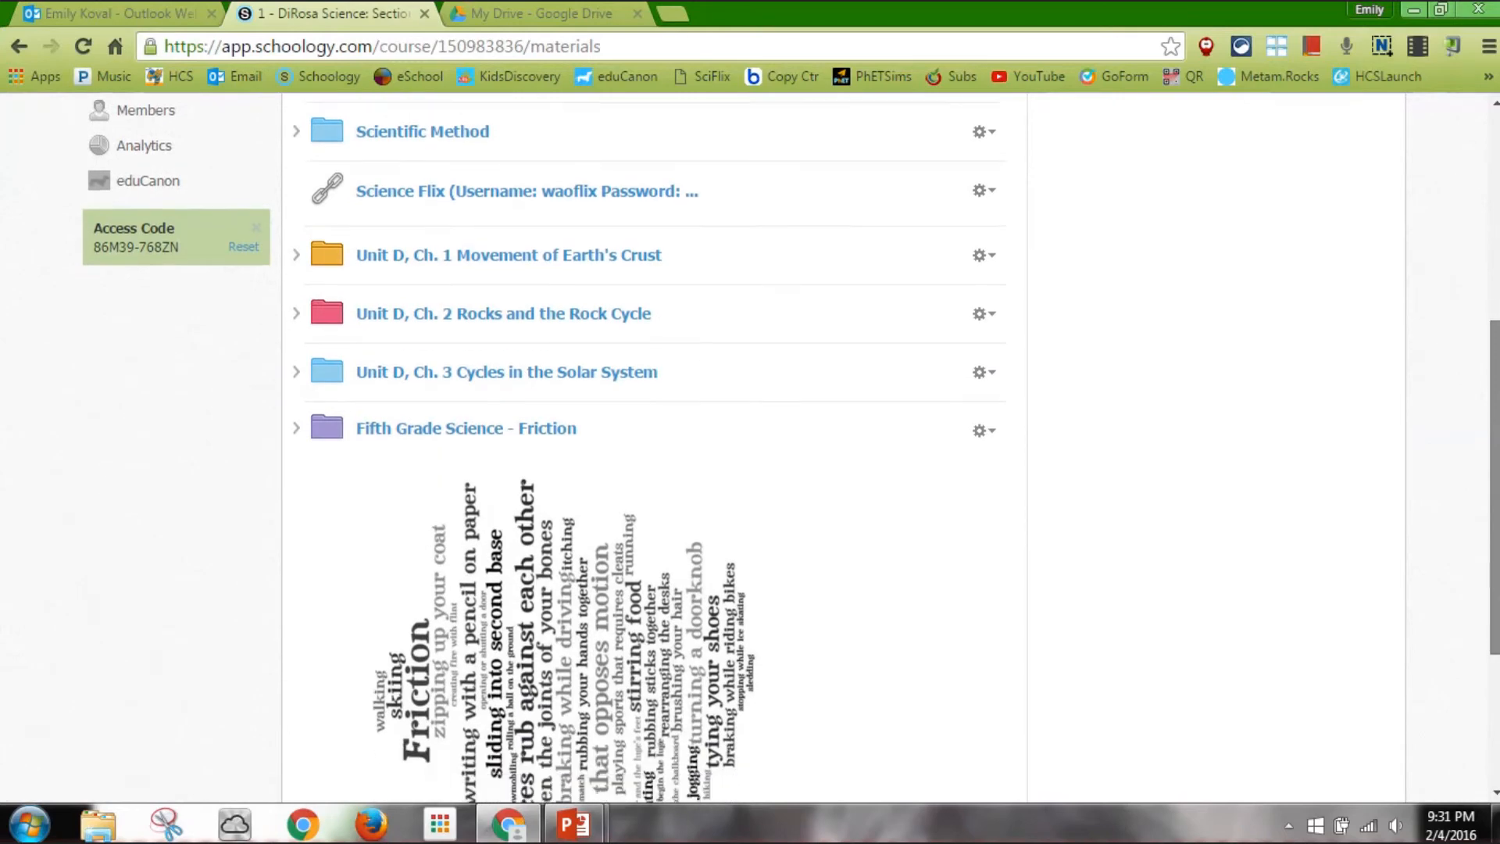
pyautogui.scroll(-3)
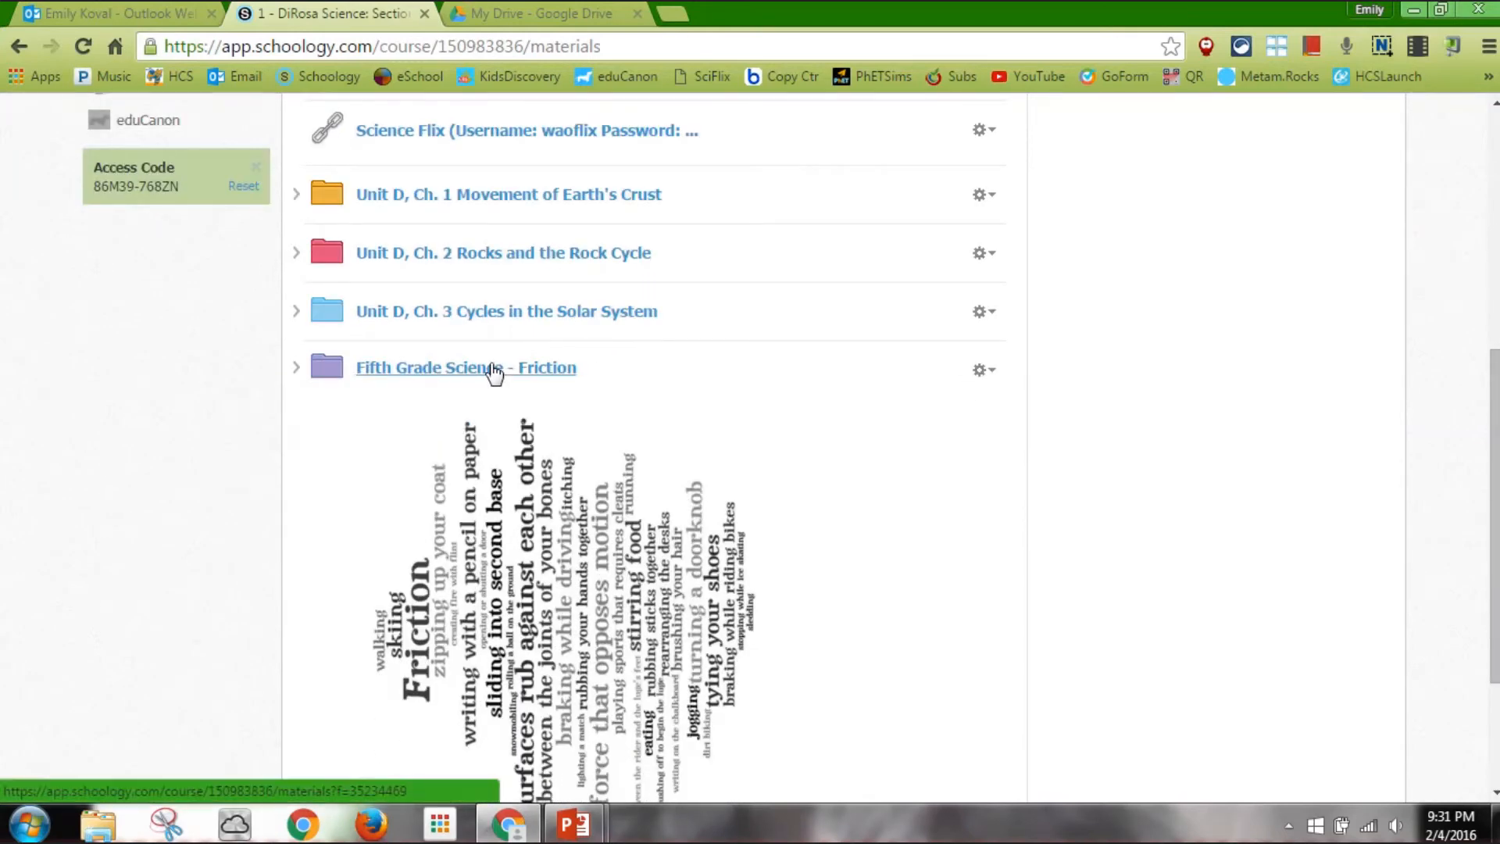
pyautogui.click(466, 368)
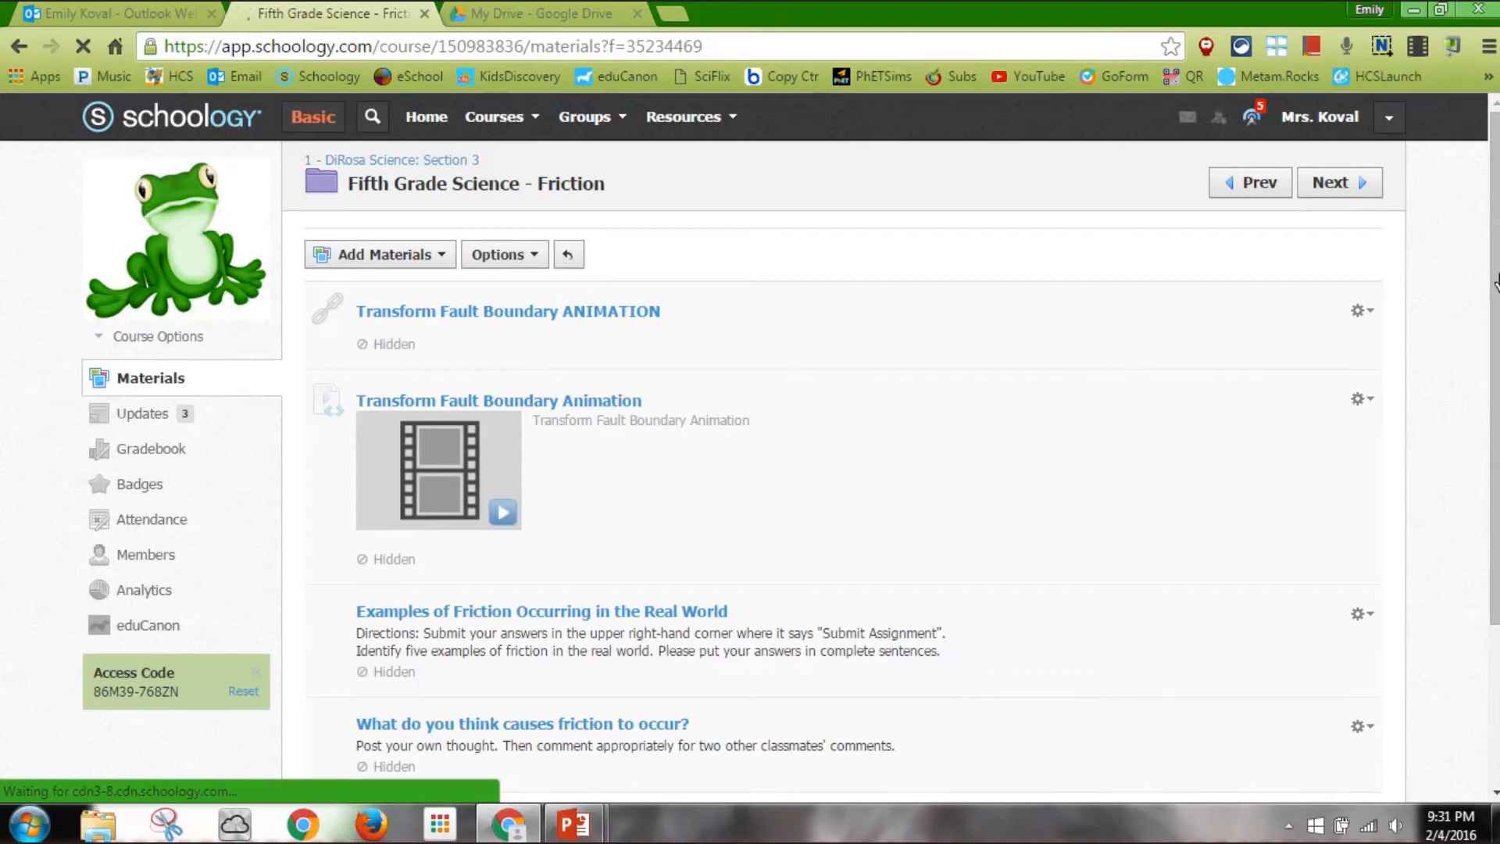
pyautogui.scroll(-3)
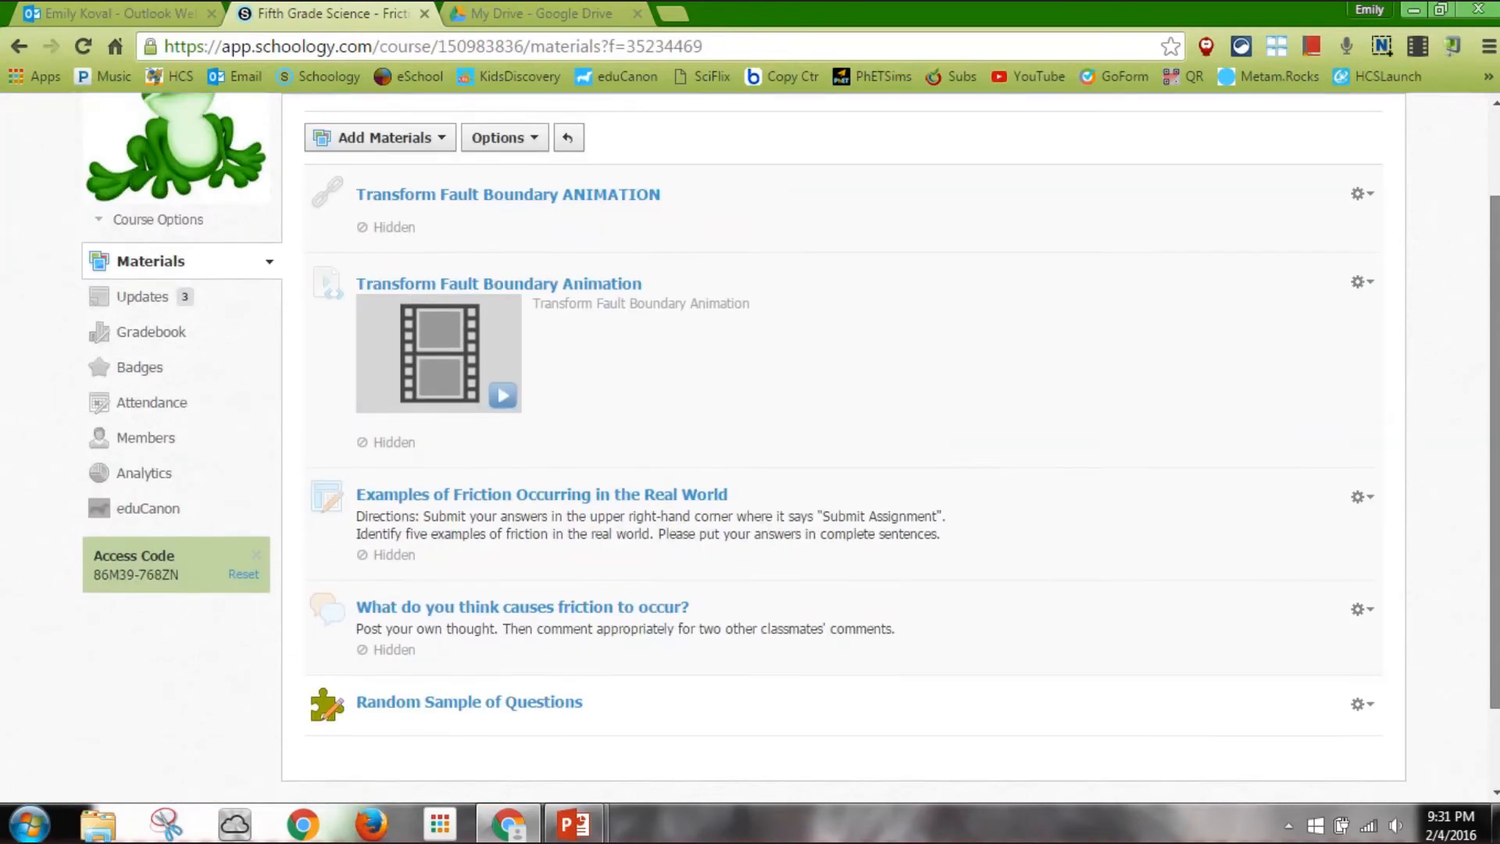